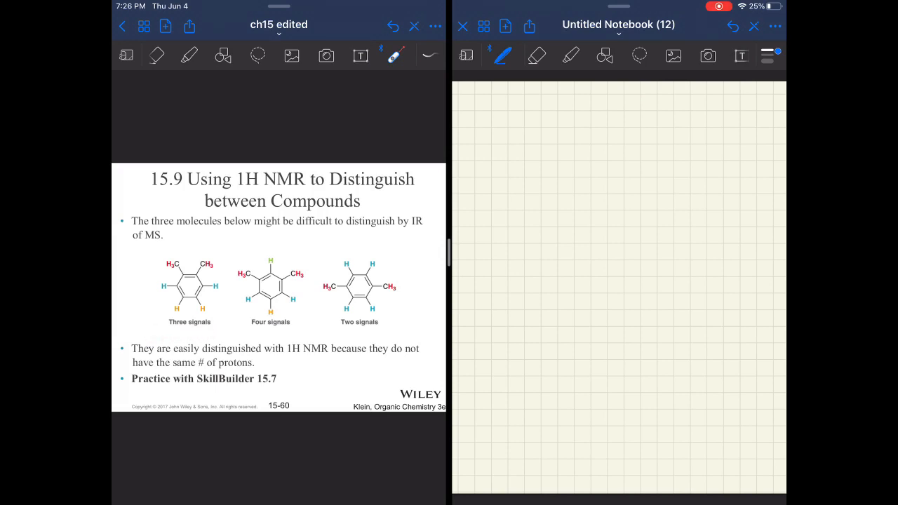
Mark the methyl group on the first molecule and trace across its ring.
left_click_drag(195, 231, 189, 320)
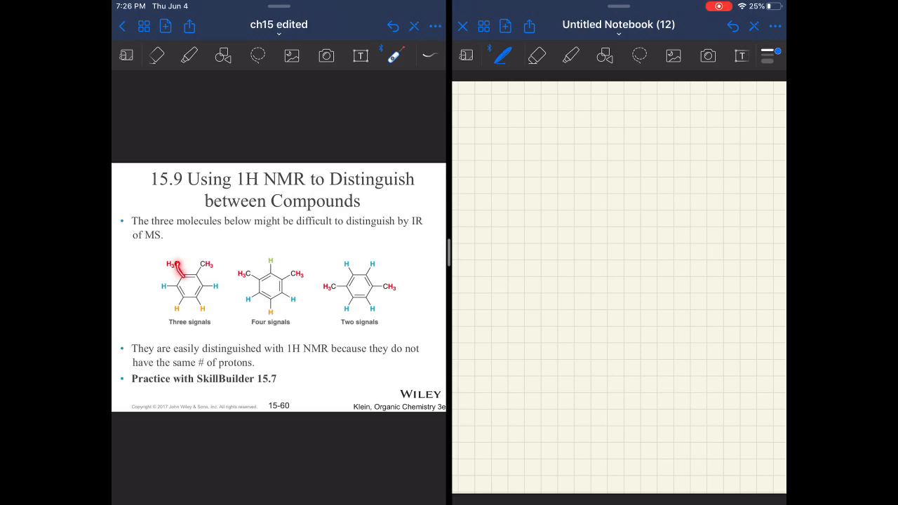
left_click(183, 274)
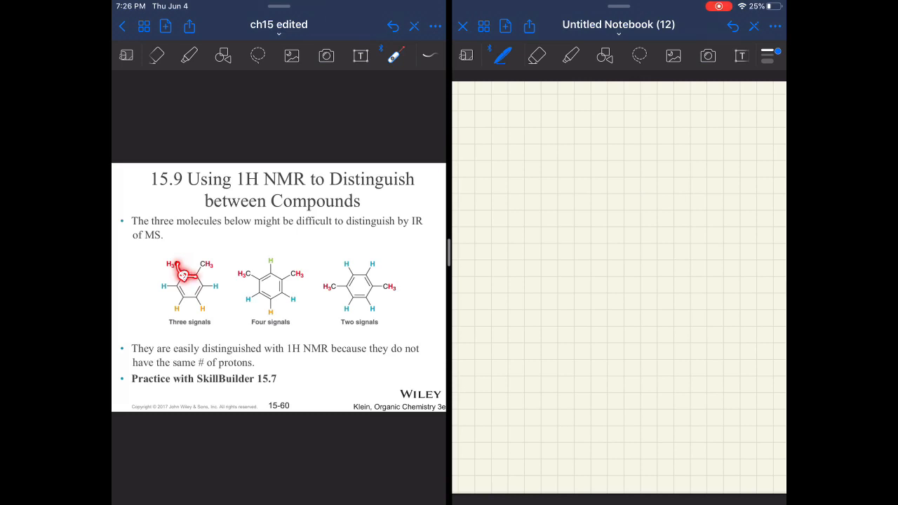
left_click_drag(182, 288, 211, 255)
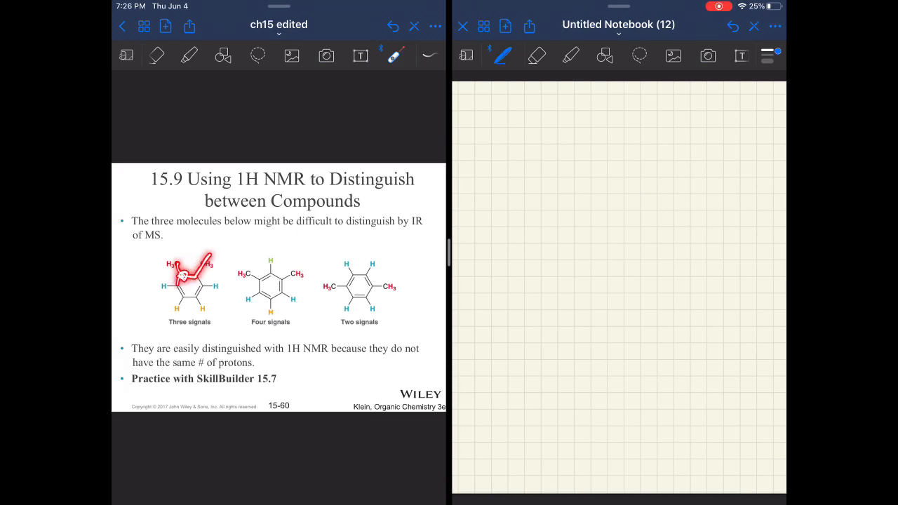
left_click_drag(176, 266, 171, 312)
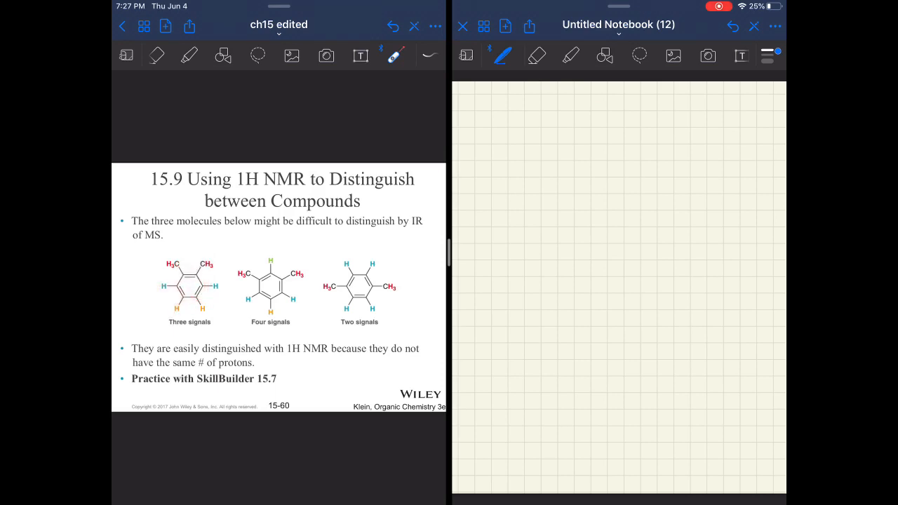
left_click_drag(188, 253, 188, 291)
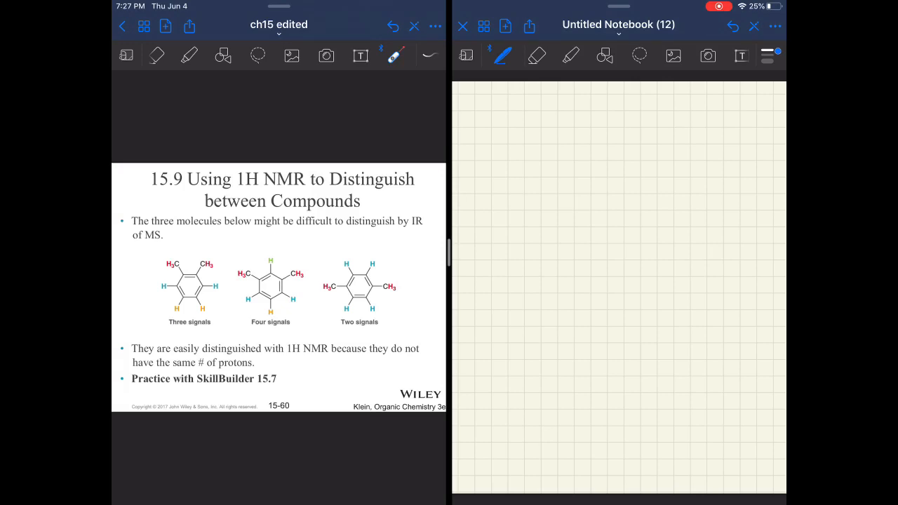
Annotate the remaining molecules on the current slide.
left_click(268, 258)
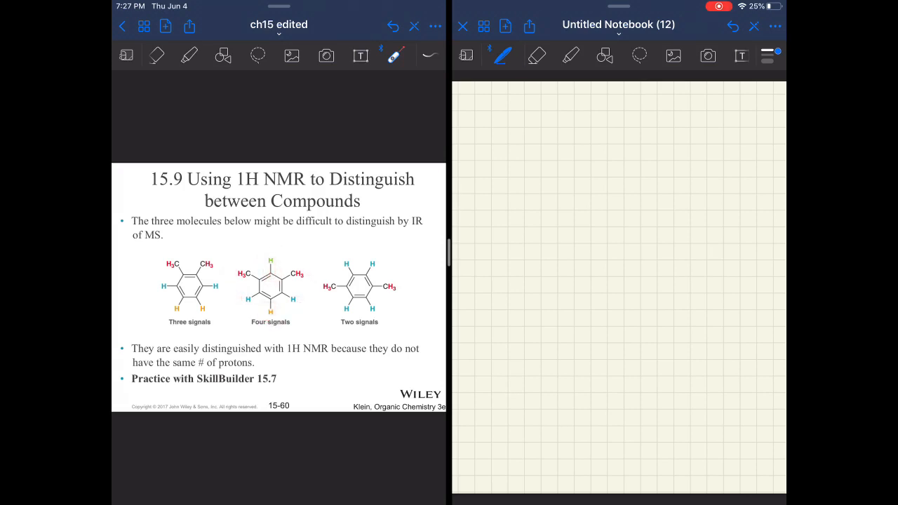
left_click_drag(259, 278, 281, 272)
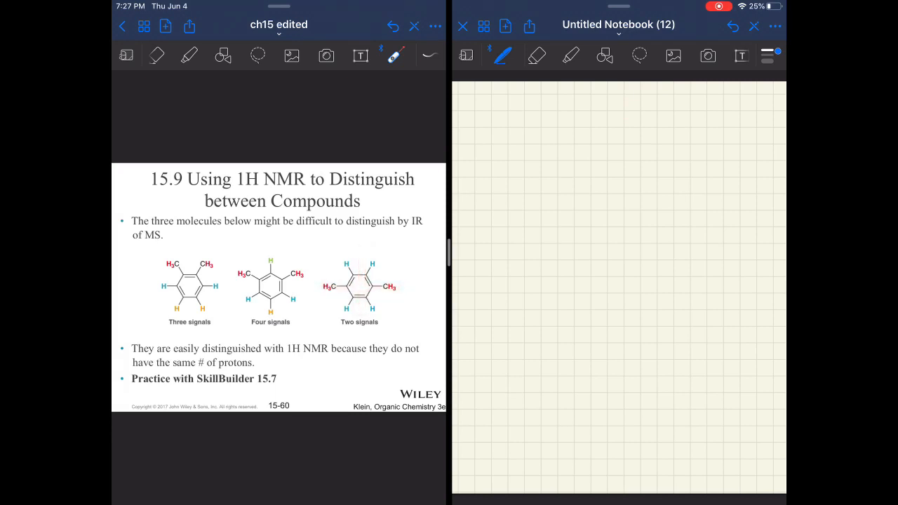
left_click_drag(366, 255, 384, 254)
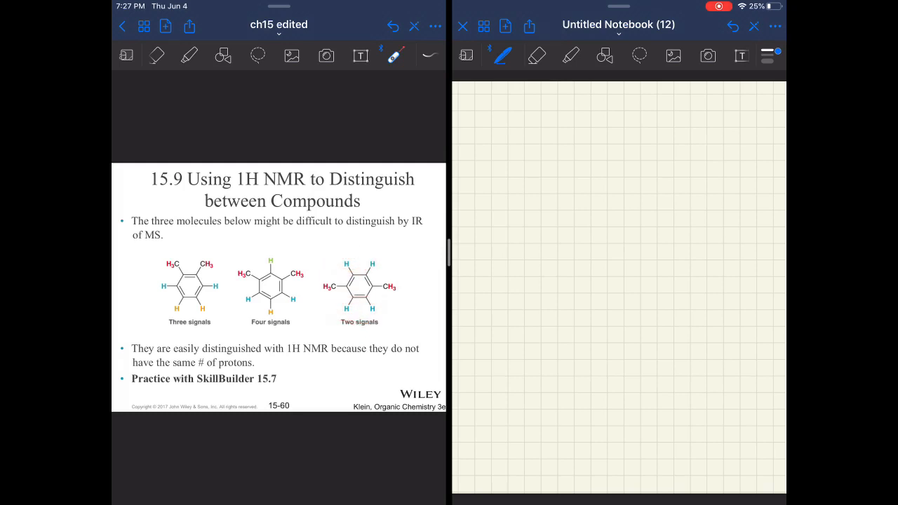
left_click_drag(320, 289, 350, 272)
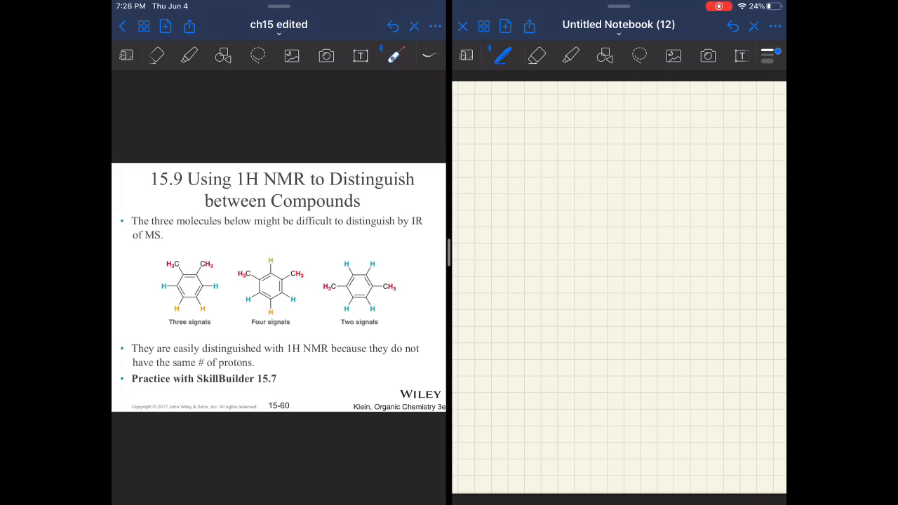
Advance to the 15.10 Analyzing a 1H NMR Spectrum slide and underline its key steps.
left_click_drag(174, 334, 207, 333)
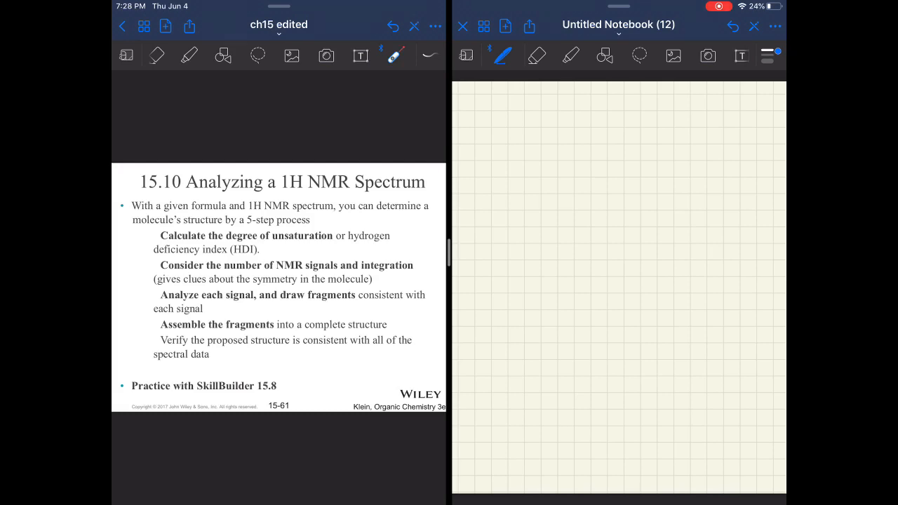
left_click_drag(115, 239, 165, 237)
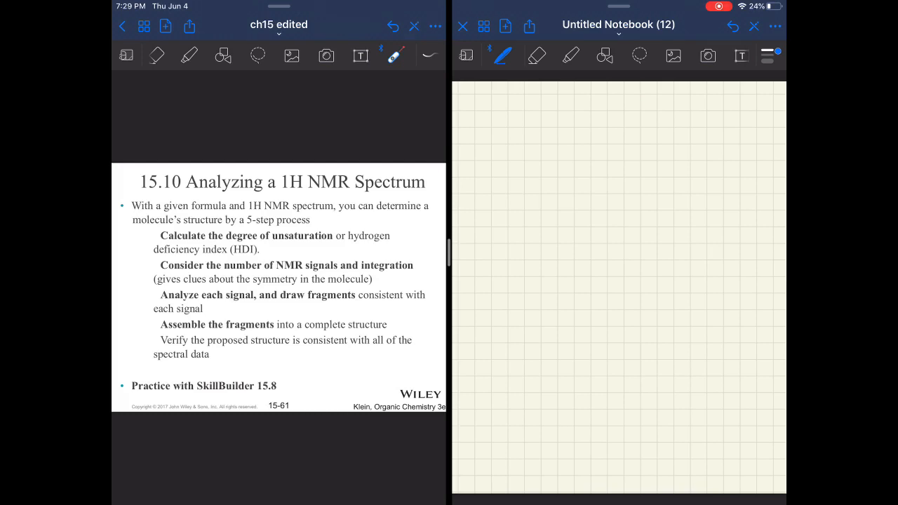
left_click_drag(231, 258, 259, 258)
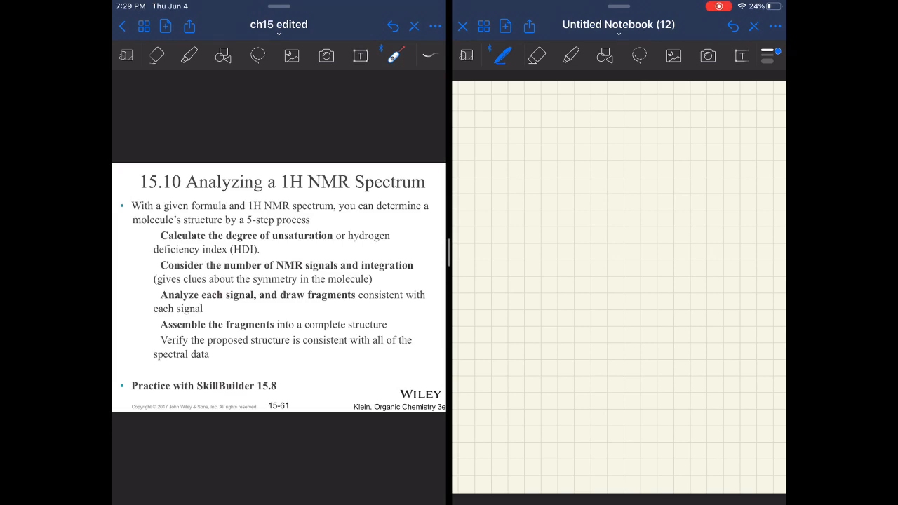
left_click_drag(124, 270, 157, 269)
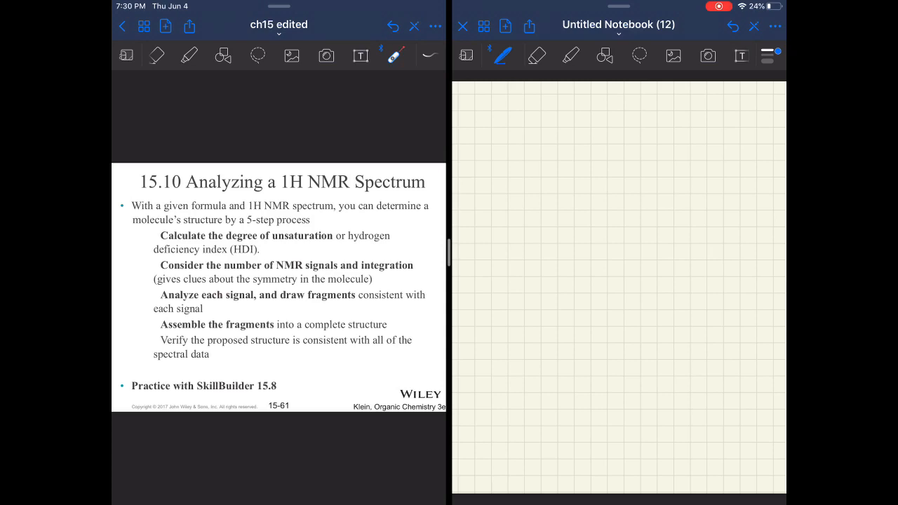
Advance to slide 15.11 and handwrite the heading 'Carbon NMR' with '13C' beneath in blue pen.
left_click_drag(123, 278, 156, 275)
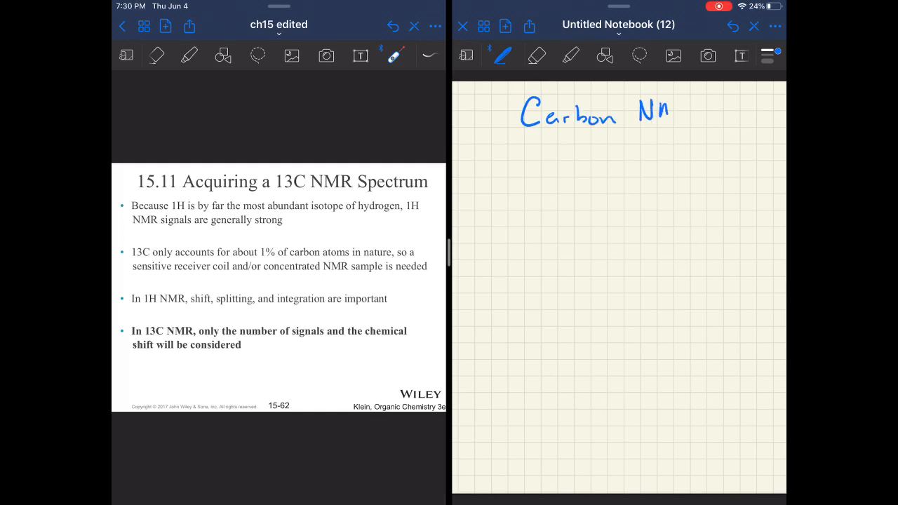
left_click_drag(652, 112, 702, 113)
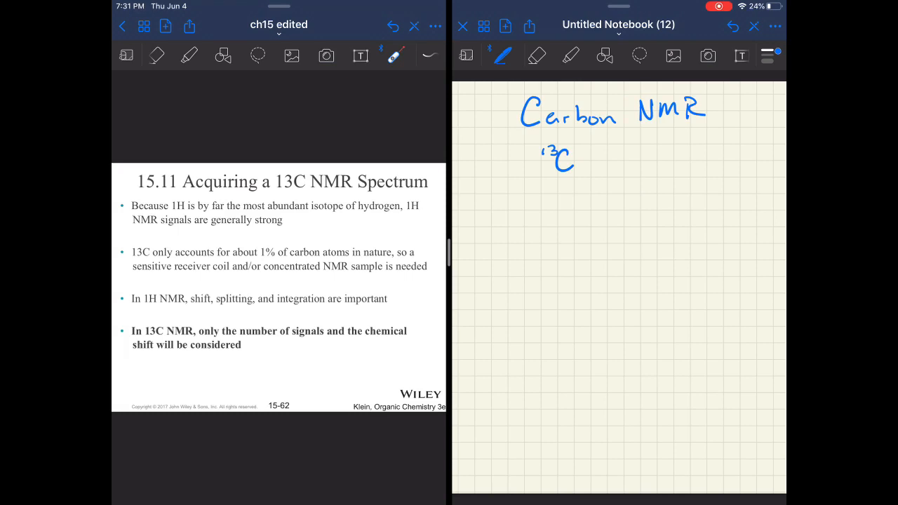
left_click_drag(245, 344, 320, 343)
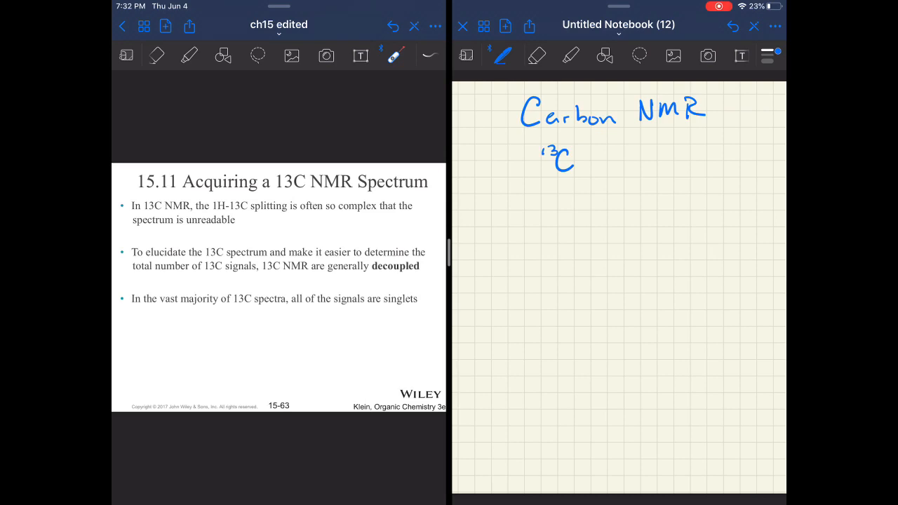
Underline the handwritten '13C' while showing the decoupling slide.
left_click_drag(546, 185, 571, 185)
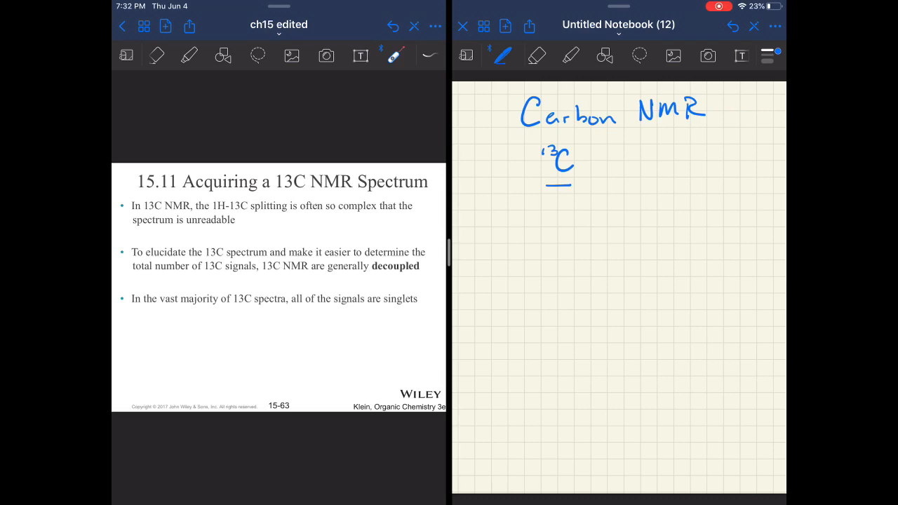
Sketch a zigzag carbon chain with hydrogens labelled on its carbons.
left_click_drag(640, 173, 676, 162)
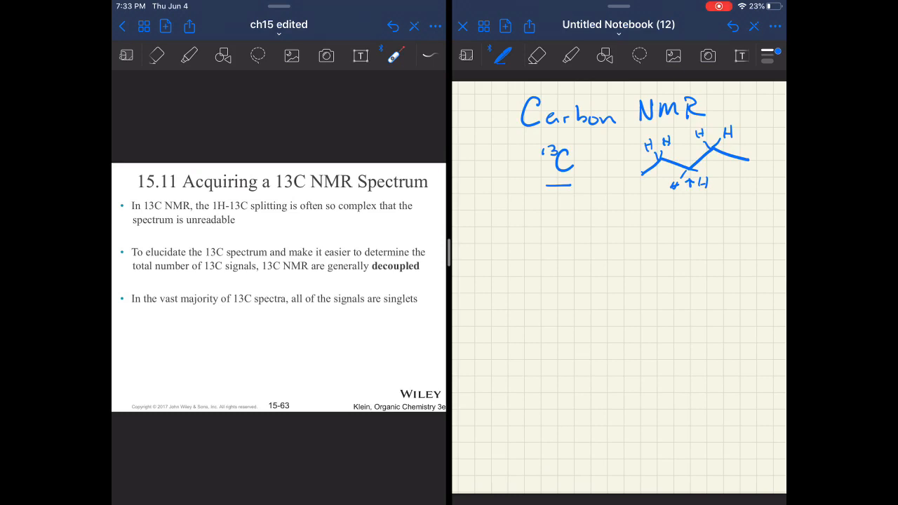
Handwrite 'decoupled – eliminates splitting' below the carbon chain sketch.
left_click_drag(511, 207, 522, 224)
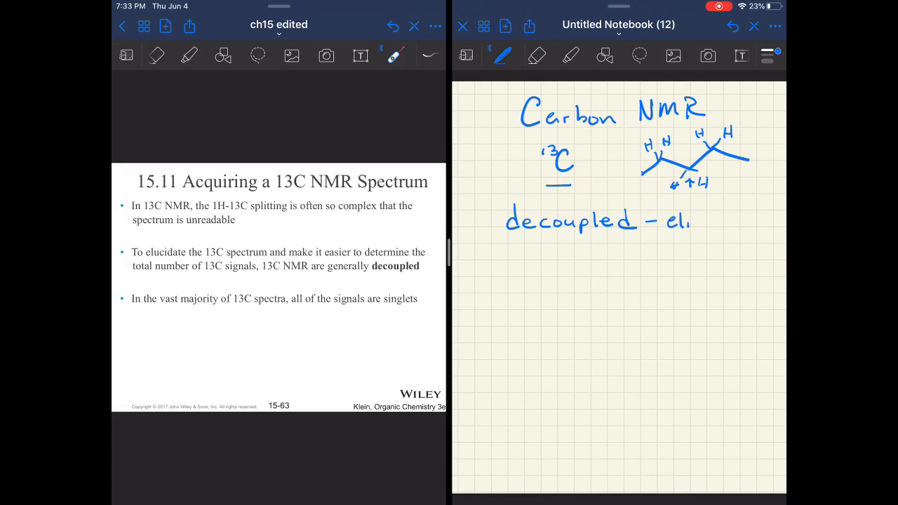
type("eliminates")
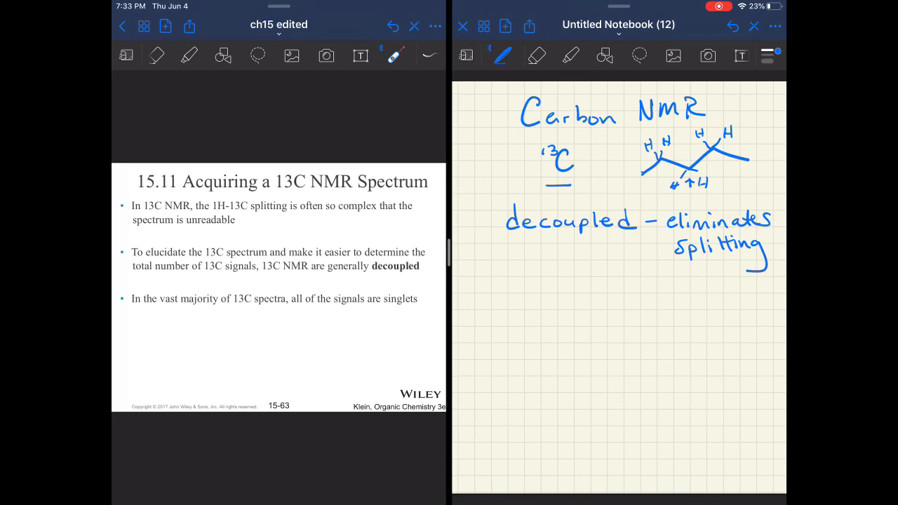
left_click_drag(353, 311, 418, 310)
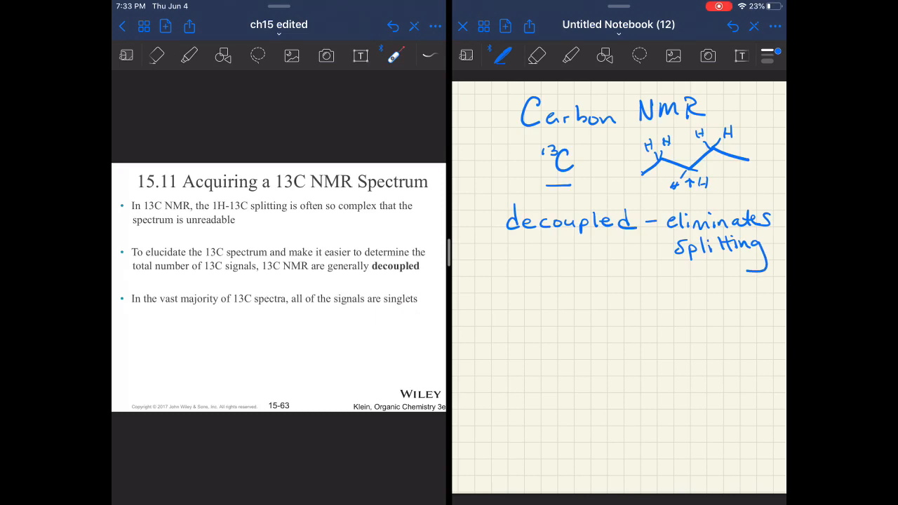
Handwrite '# signals = # of types of C' and swipe the PDF to slide 15.12.
left_click_drag(499, 290, 499, 320)
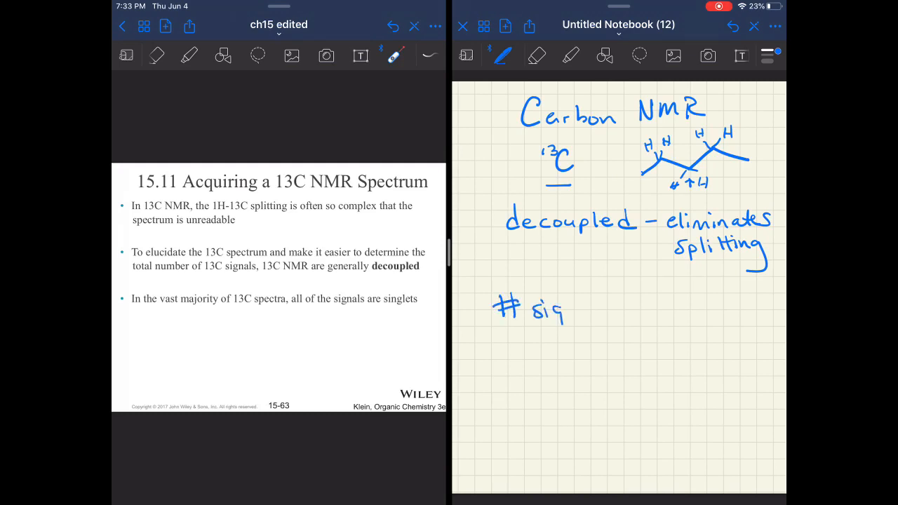
type("signals = # of")
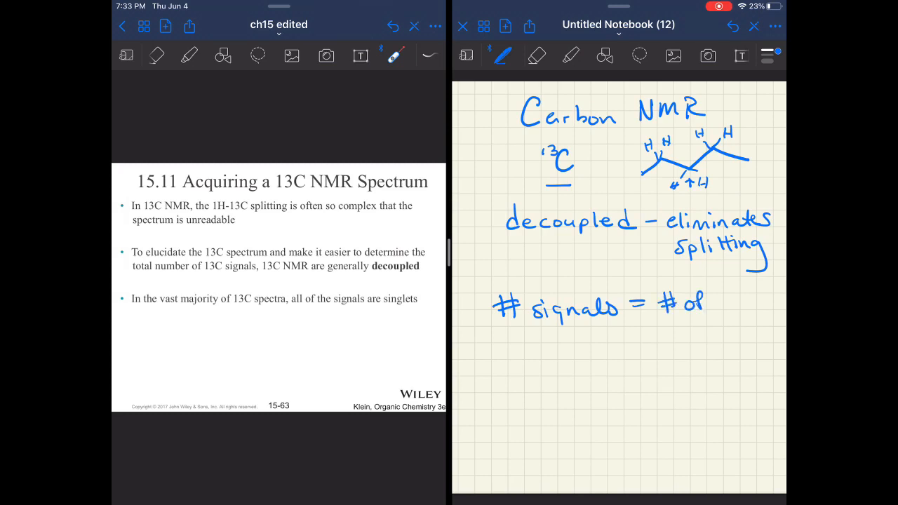
type("types")
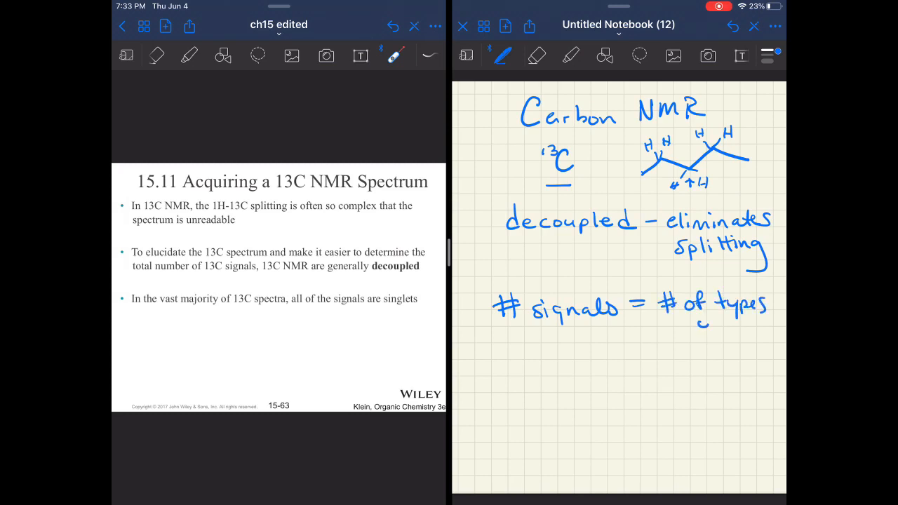
scroll("left", 3)
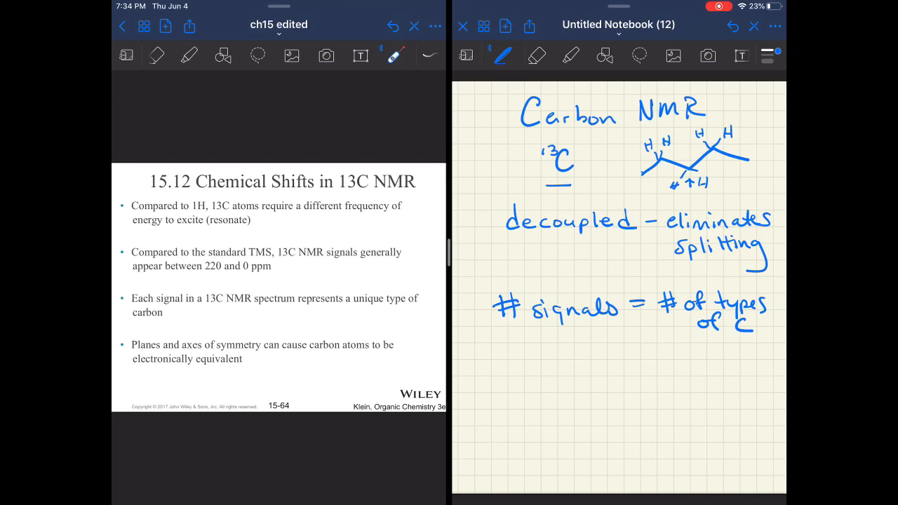
Mark 'electronically equivalent' on the slide, then draw a shift axis labelled 220 to 0 at the page bottom.
left_click_drag(126, 359, 274, 356)
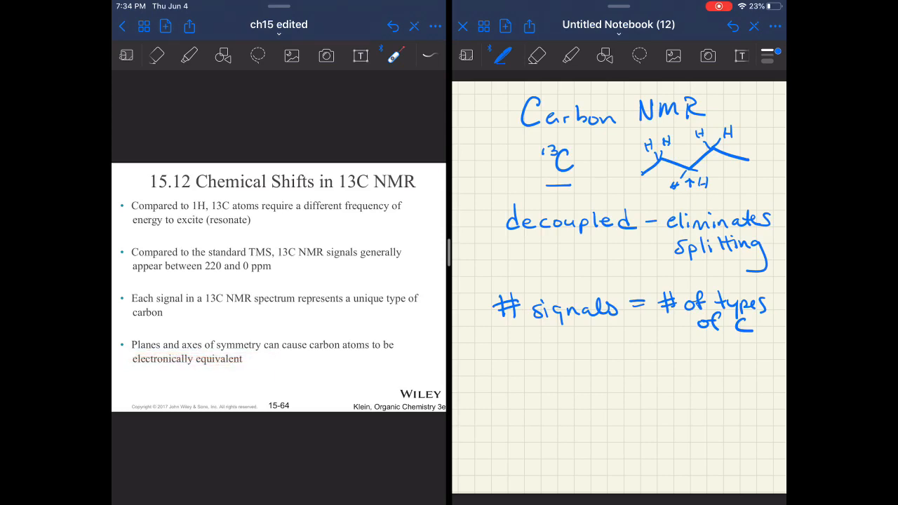
left_click(513, 445)
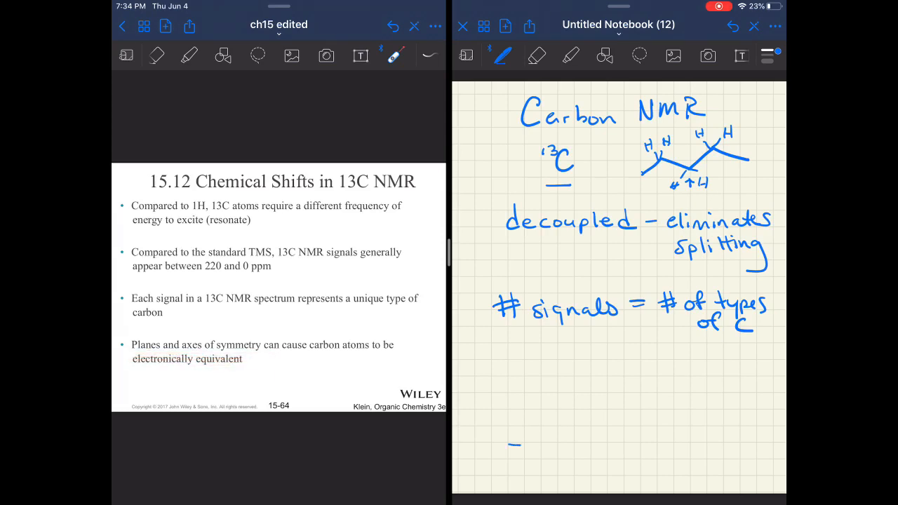
left_click_drag(512, 446, 751, 437)
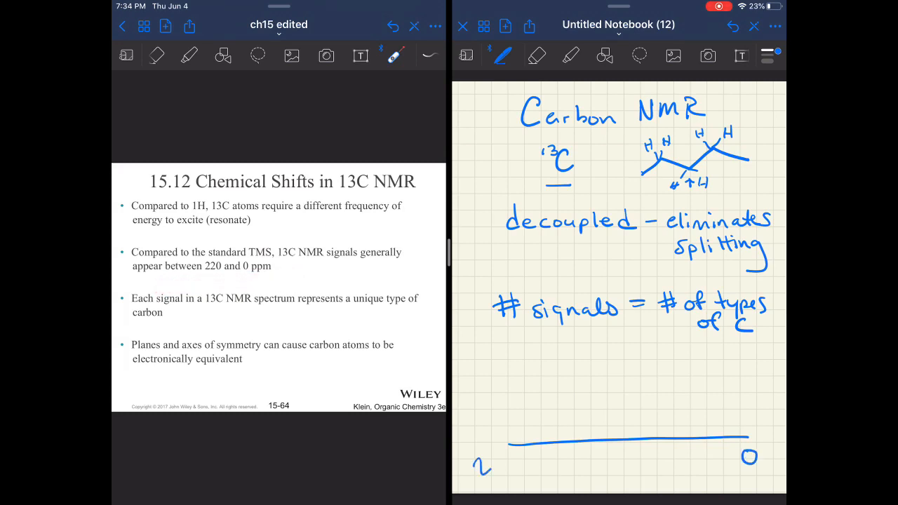
type("20")
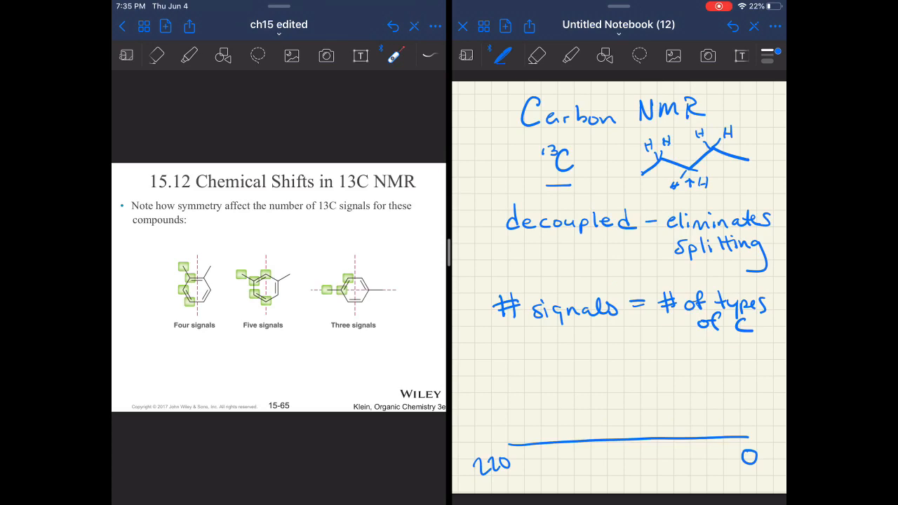
left_click_drag(160, 337, 225, 334)
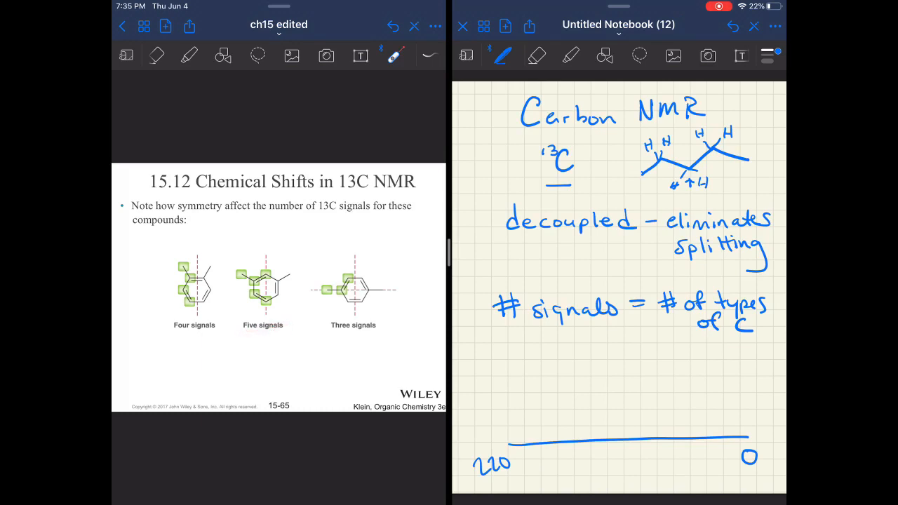
left_click_drag(326, 337, 378, 335)
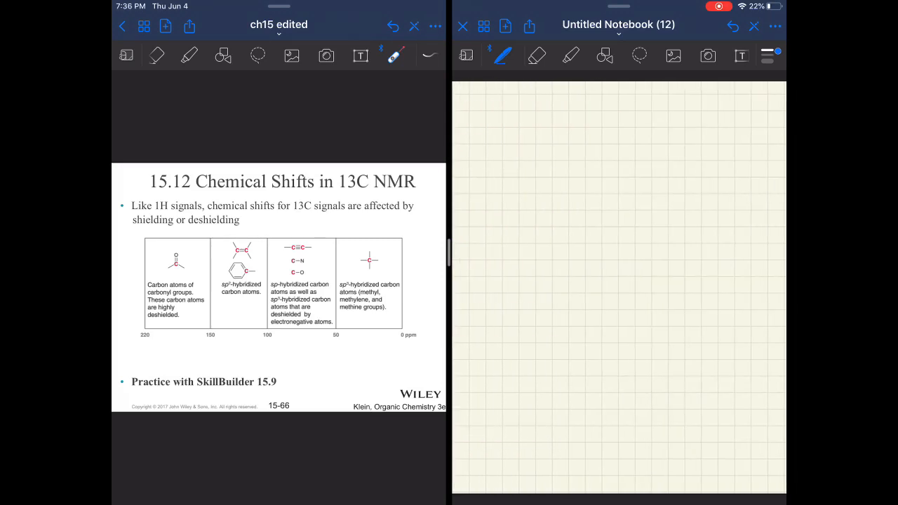
Draw a CNMR axis near the top and an H NMR axis lower on the page, each labelled.
left_click_drag(511, 202, 648, 189)
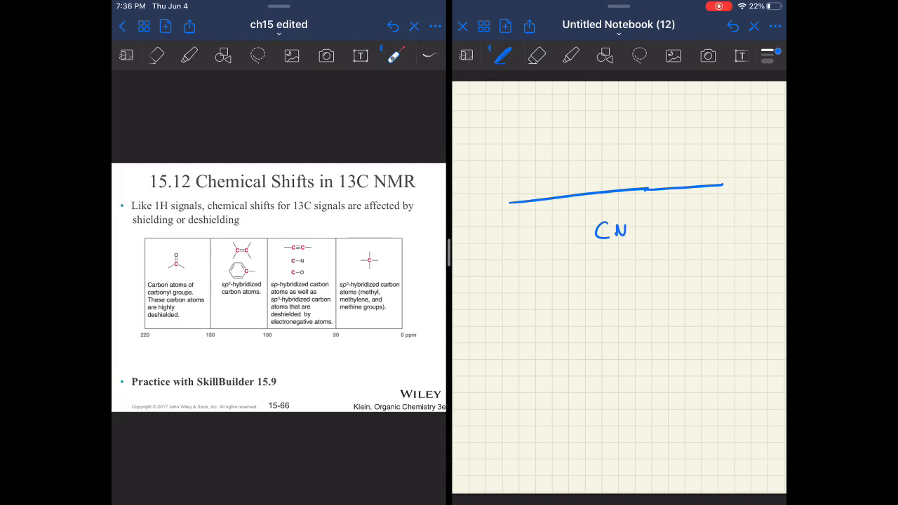
left_click_drag(626, 227, 639, 236)
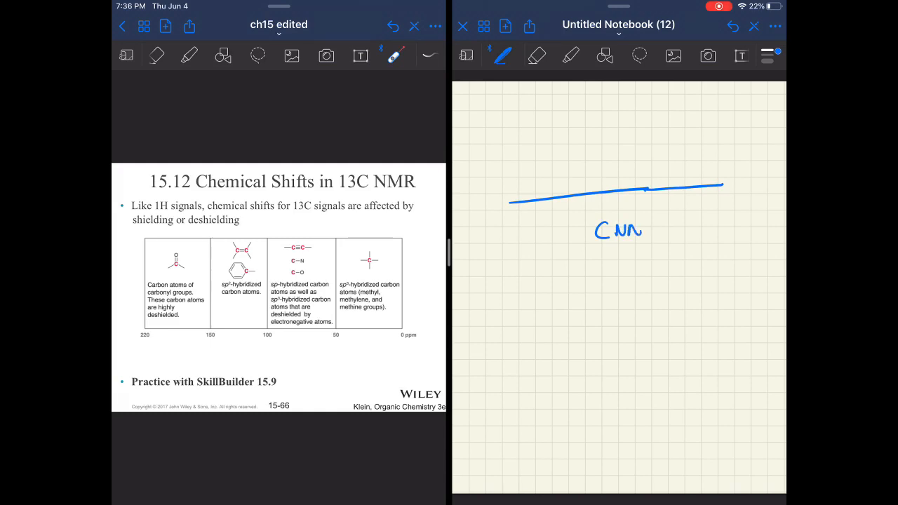
type("MR")
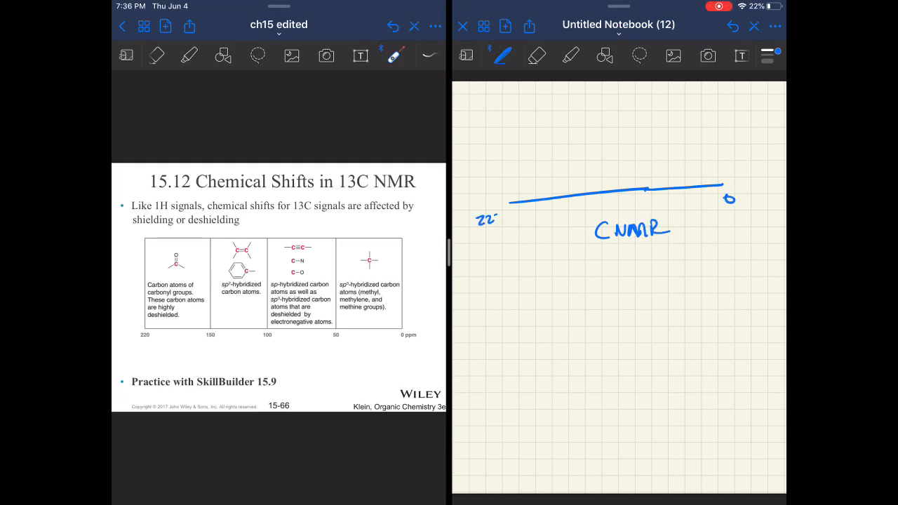
left_click_drag(533, 364, 656, 356)
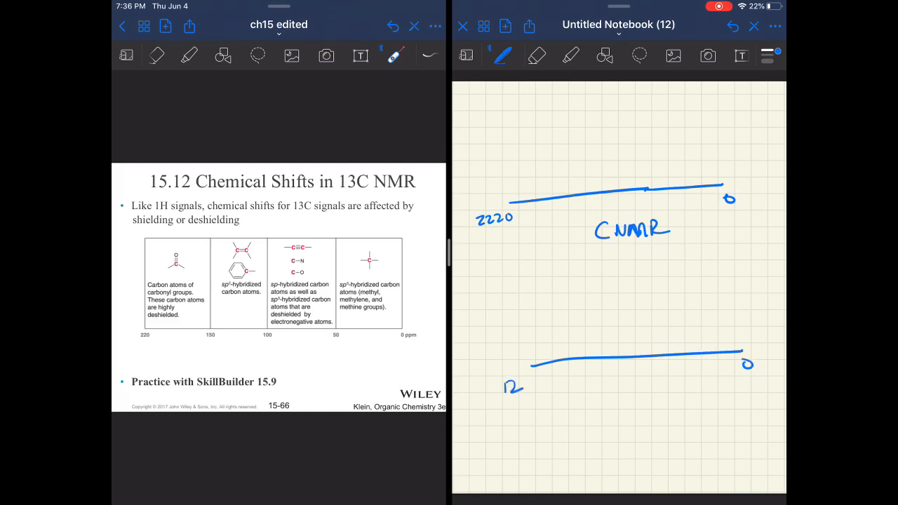
left_click_drag(619, 379, 619, 398)
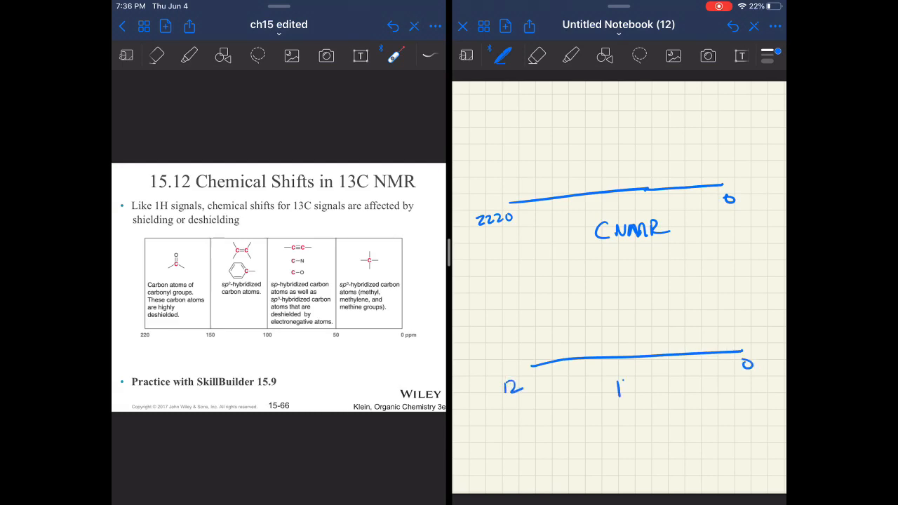
type("H NMR")
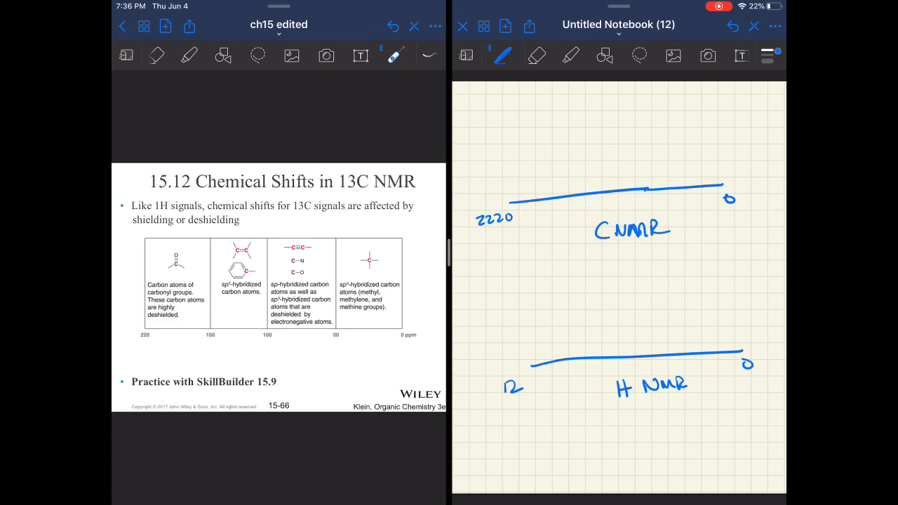
Divide the carbon axis with vertical boundaries marked 150, 100 and 50.
left_click_drag(646, 124, 648, 156)
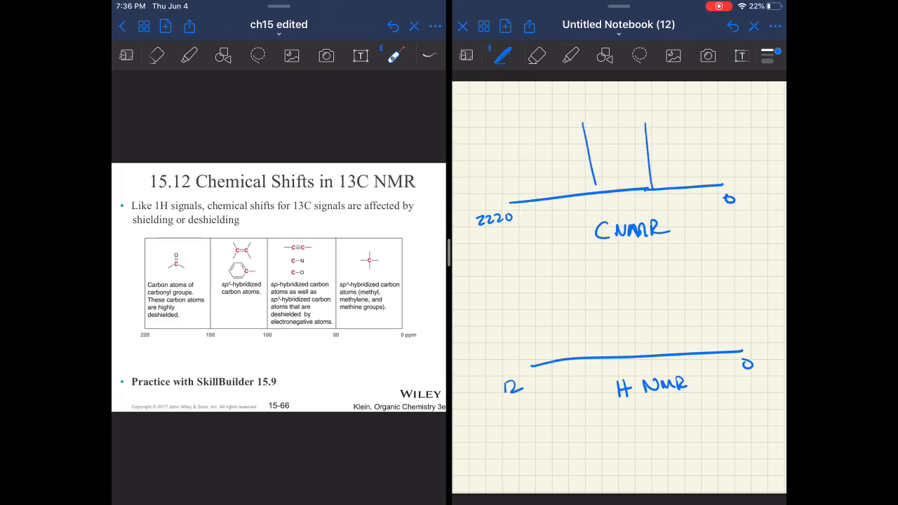
left_click_drag(534, 133, 534, 203)
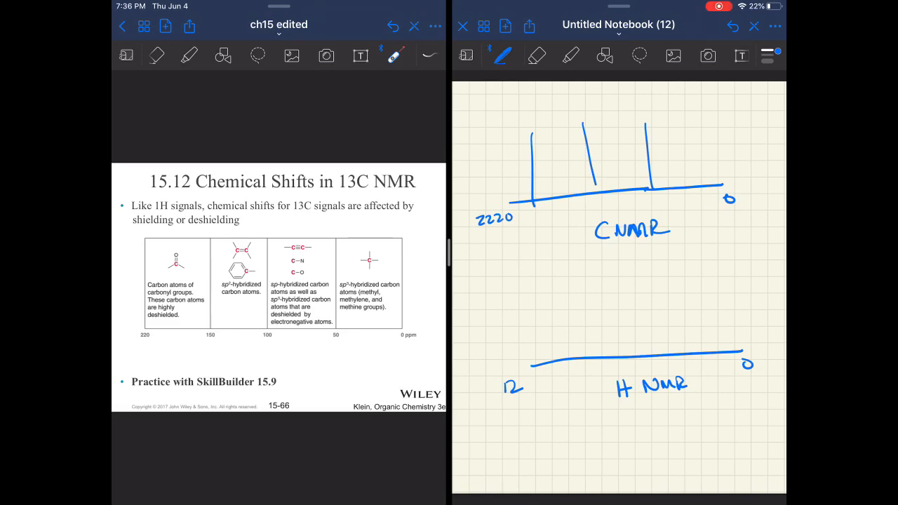
type("50 100 50")
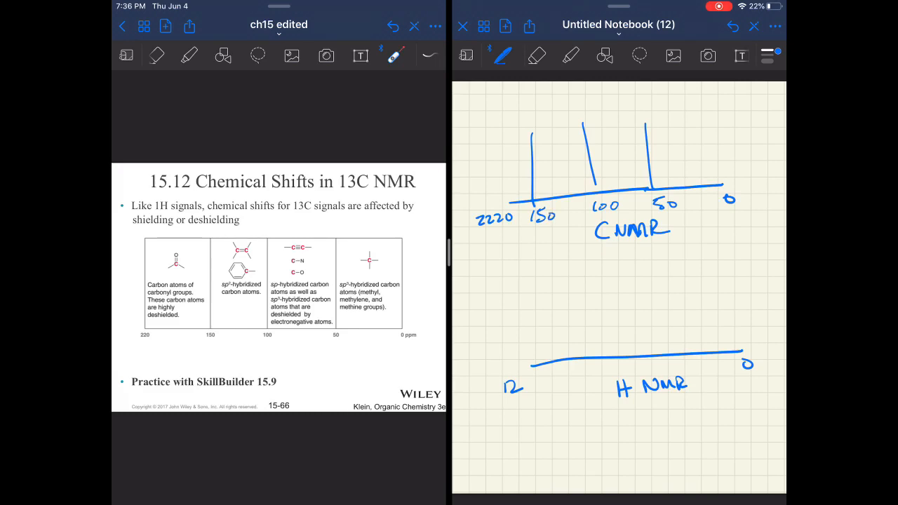
Erase the extra 2 so the carbon axis reads 220, then resume writing above its regions.
left_click(536, 56)
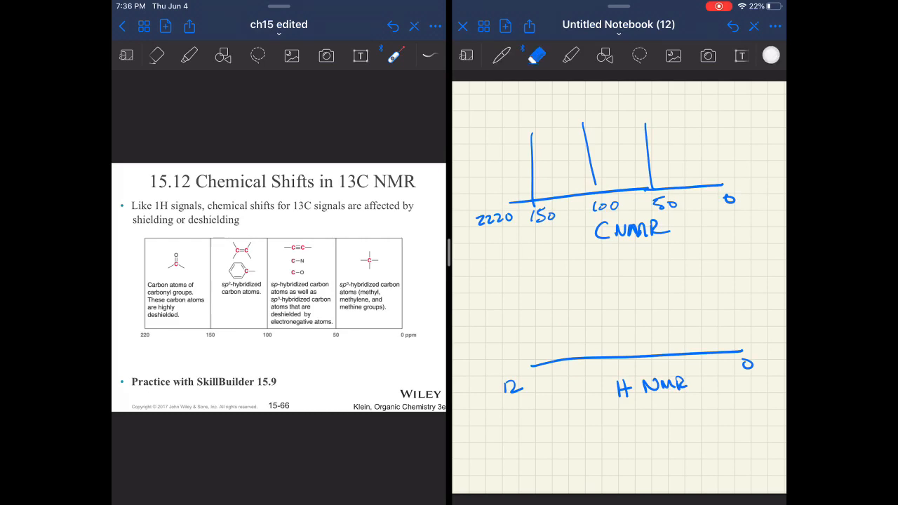
left_click(501, 57)
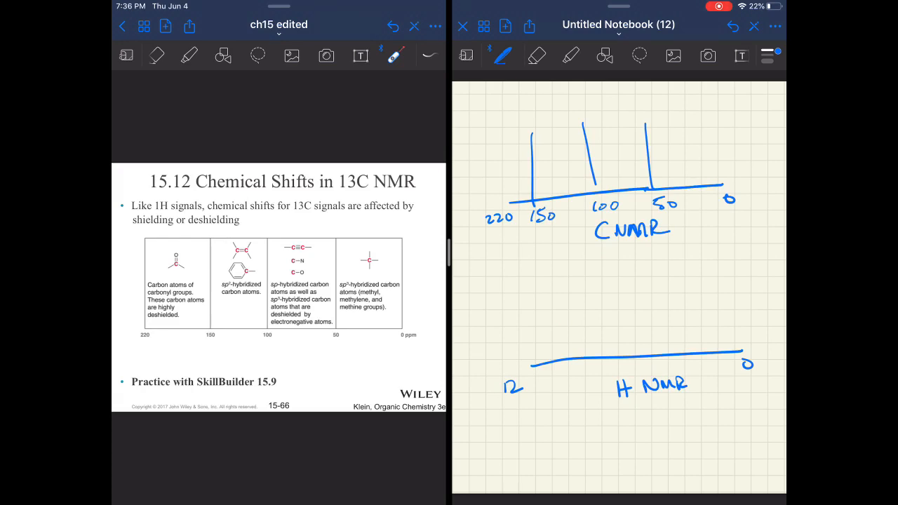
left_click_drag(689, 119, 687, 154)
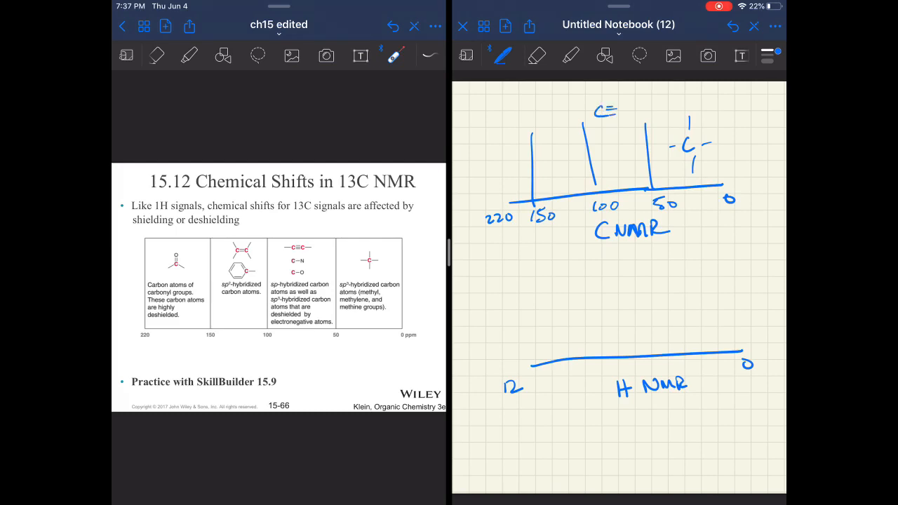
Label the carbon axis regions with sp3 C, C≡C, C–N, C–O, C–X and an aromatic ring.
left_click_drag(620, 112, 634, 112)
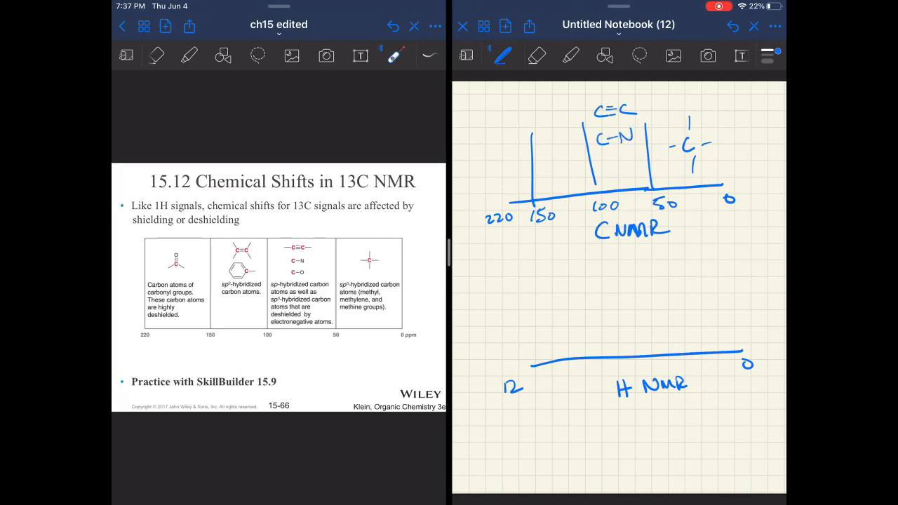
type("C-O")
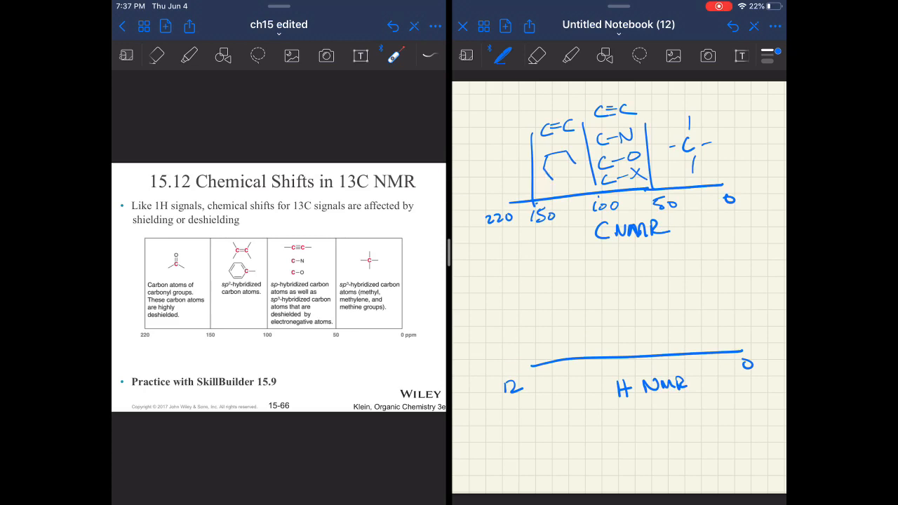
left_click_drag(546, 151, 578, 180)
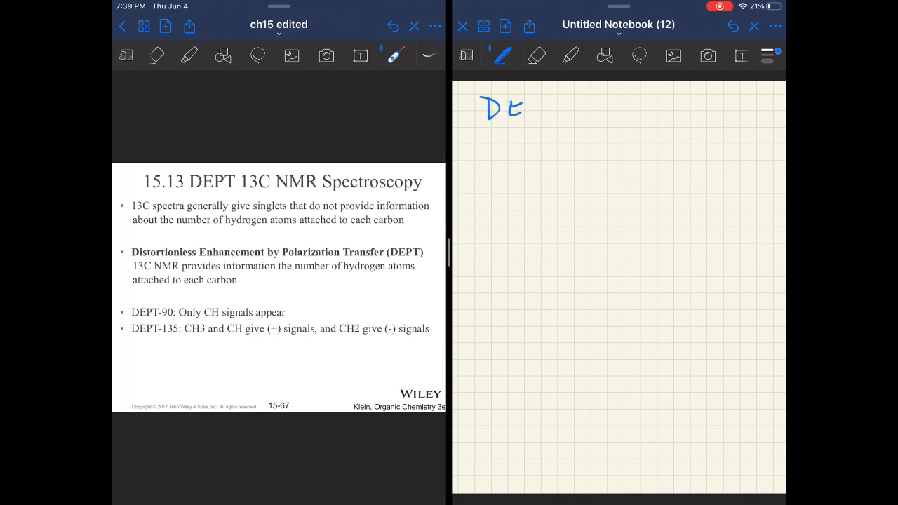
Write the heading DEPT C NMR at the top of the new page.
left_click_drag(512, 98, 568, 112)
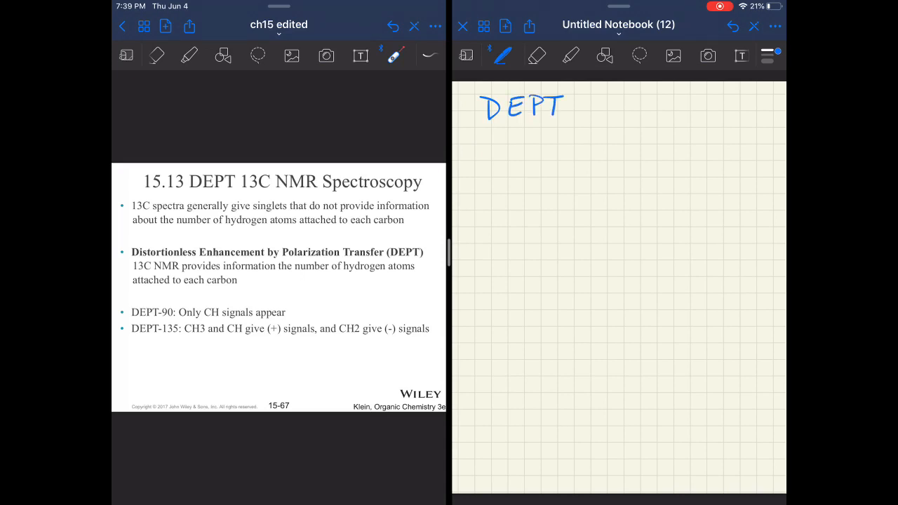
left_click_drag(592, 112, 635, 101)
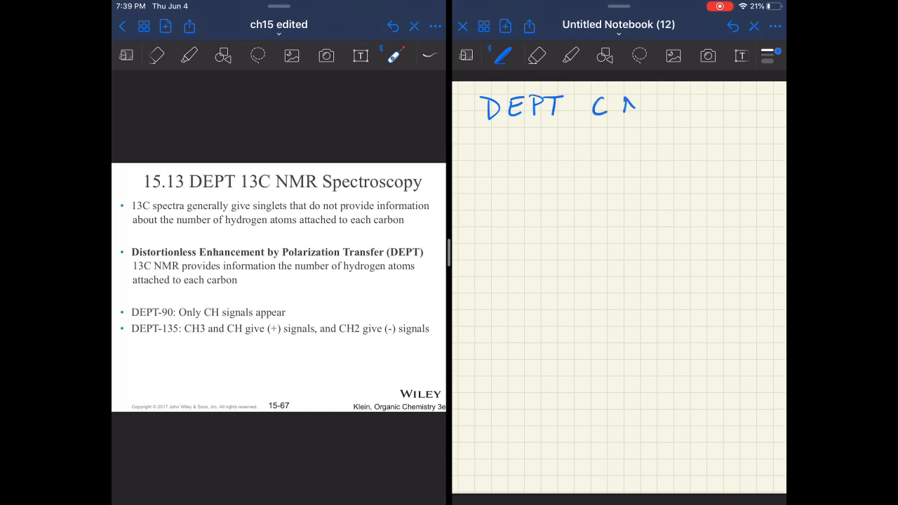
left_click_drag(615, 105, 684, 105)
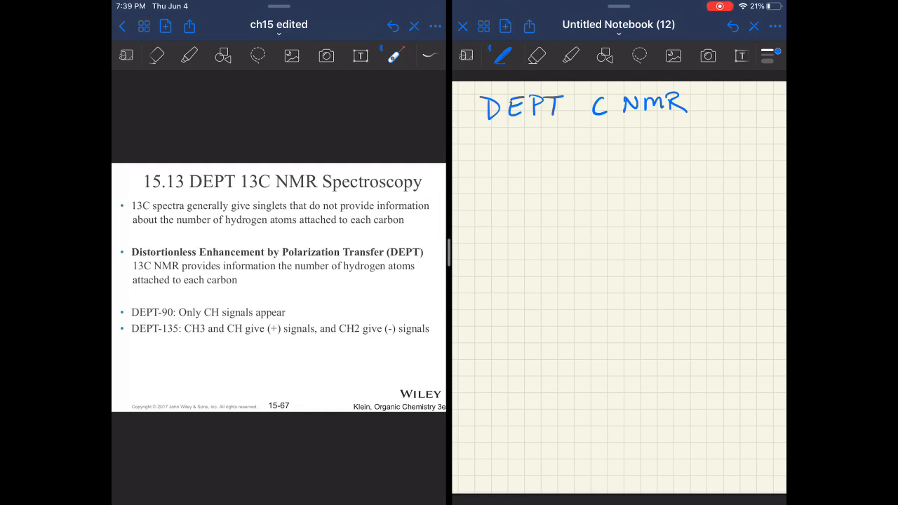
List DEPT 90 and DEPT 135 on the lines below the heading.
left_click_drag(488, 147, 533, 143)
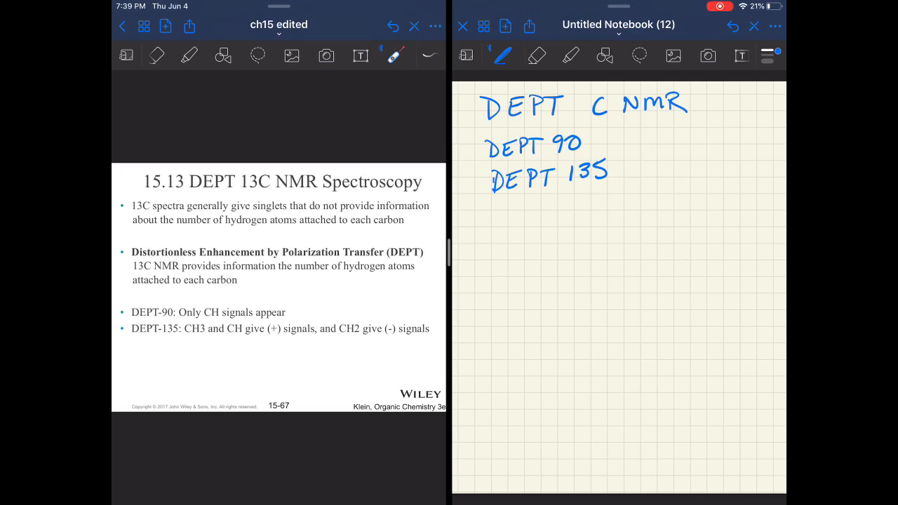
left_click_drag(180, 314, 306, 308)
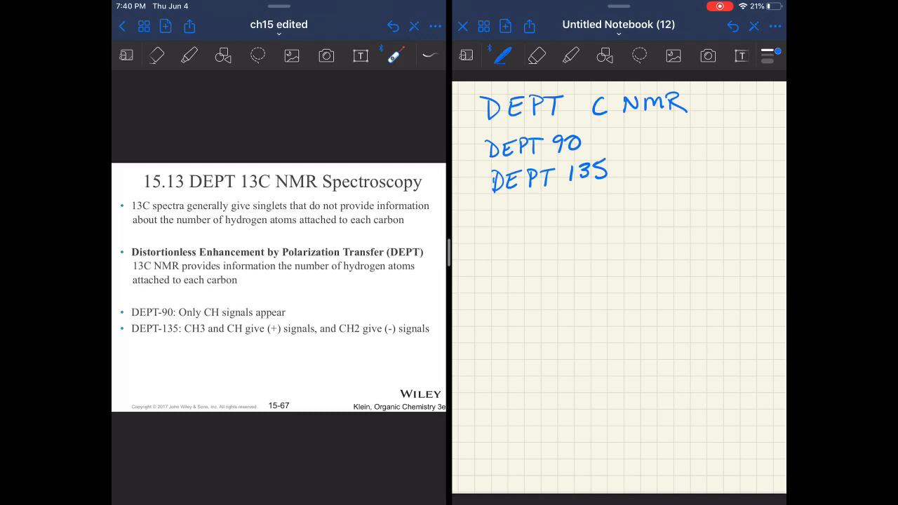
left_click_drag(197, 322, 222, 322)
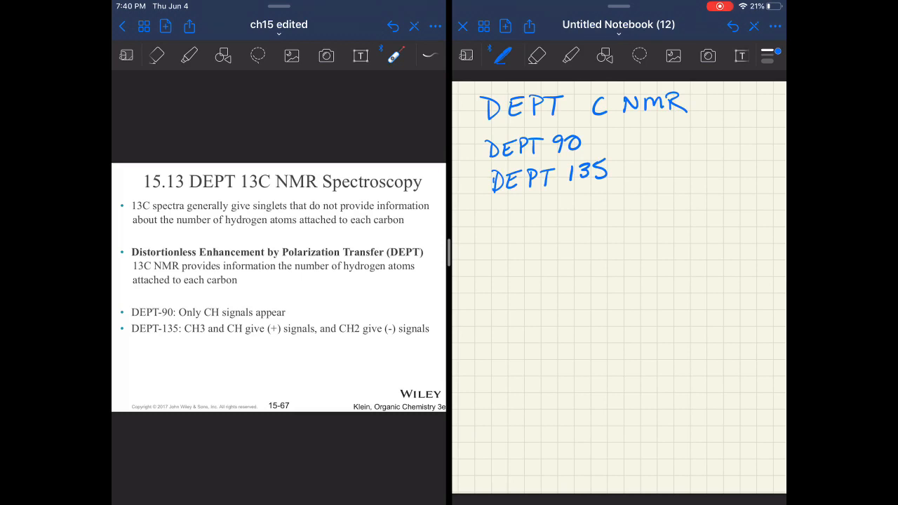
left_click_drag(189, 342, 242, 342)
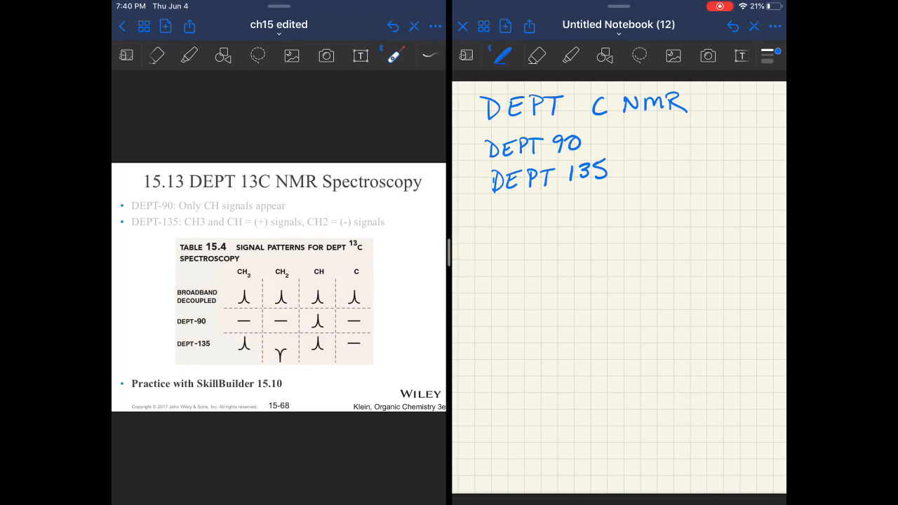
left_click_drag(224, 297, 303, 297)
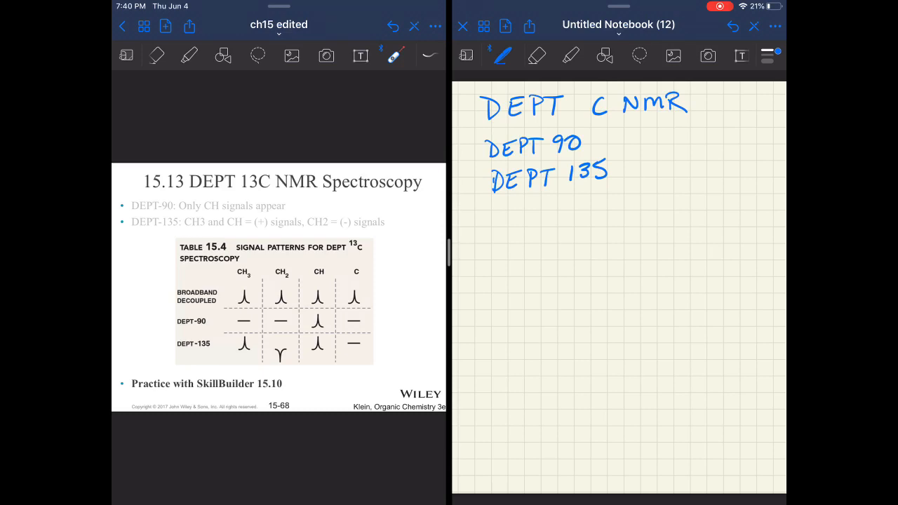
left_click_drag(309, 323, 326, 320)
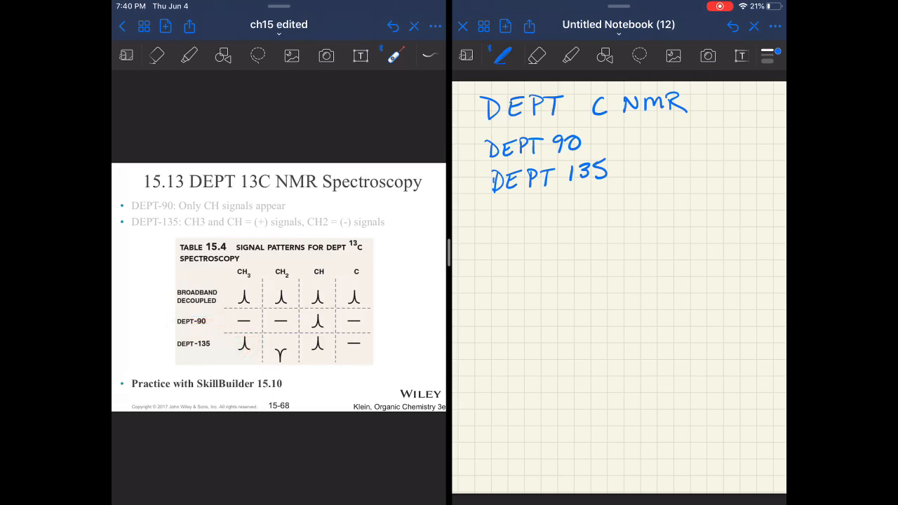
left_click_drag(302, 344, 322, 351)
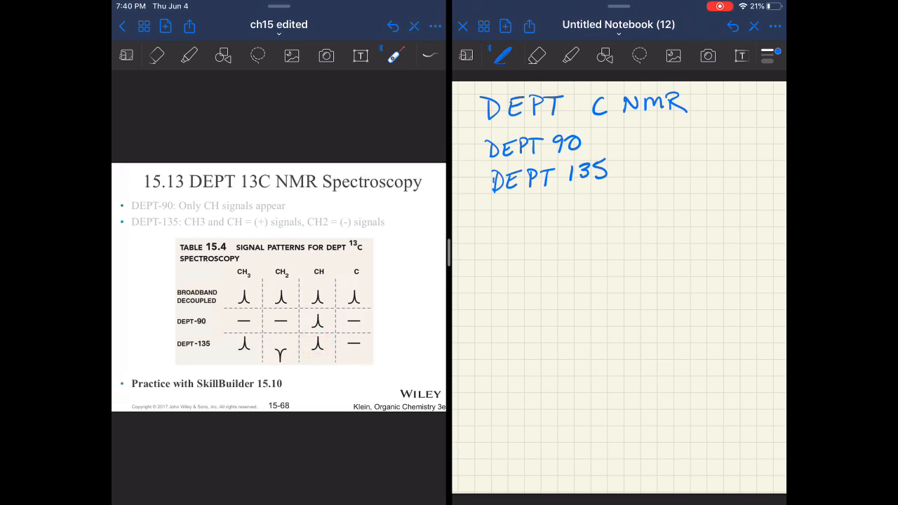
left_click_drag(273, 344, 288, 358)
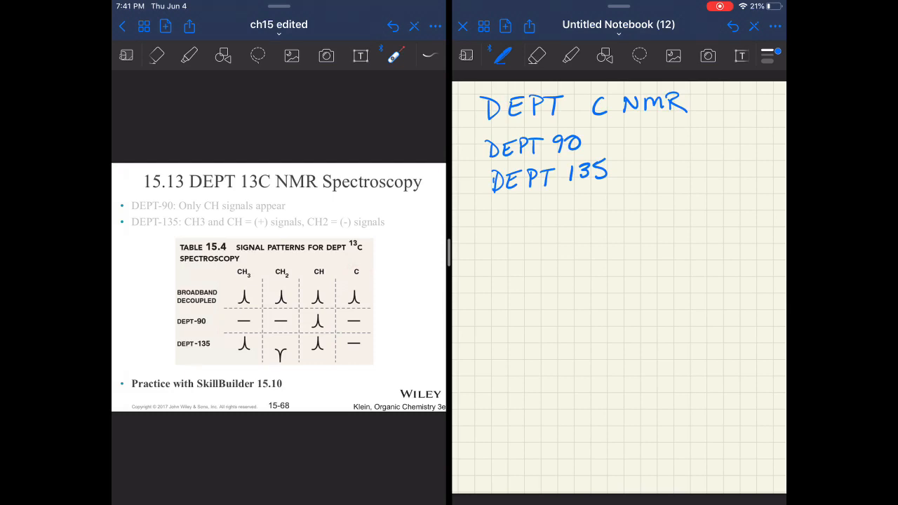
left_click_drag(333, 321, 379, 321)
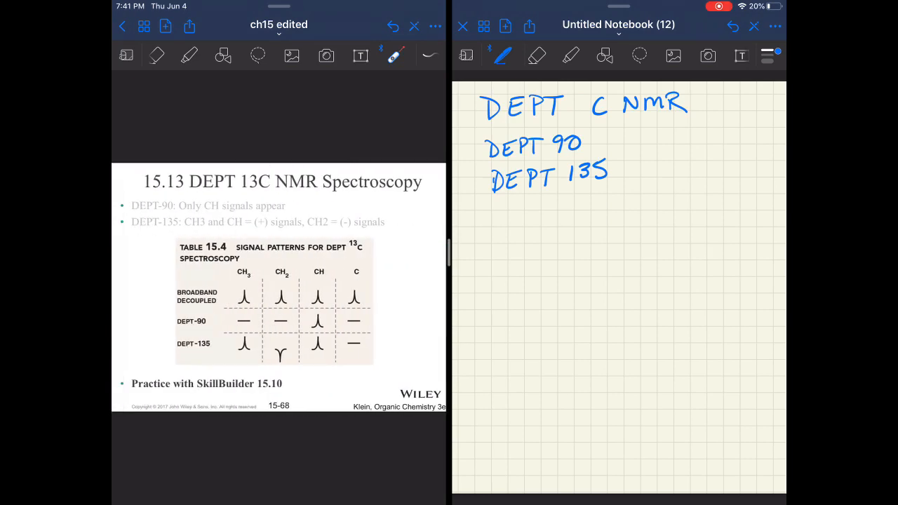
Sketch the first branched ether skeletal structure, erasing a stray end and adding a methyl branch.
left_click_drag(488, 265, 561, 251)
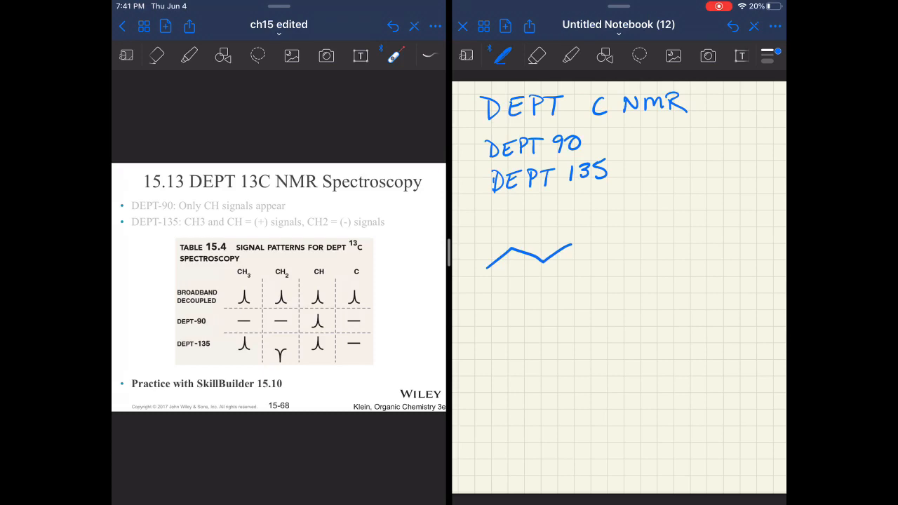
left_click_drag(573, 239, 586, 253)
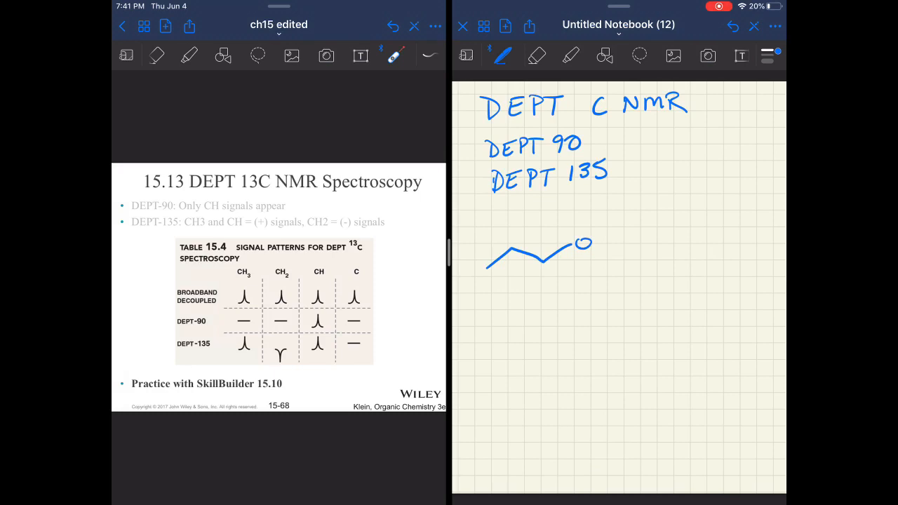
left_click_drag(592, 241, 659, 231)
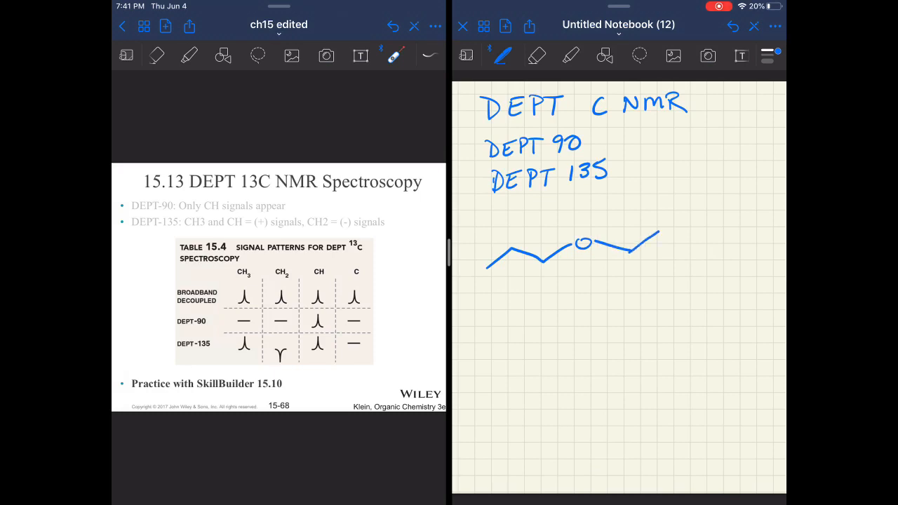
left_click(536, 56)
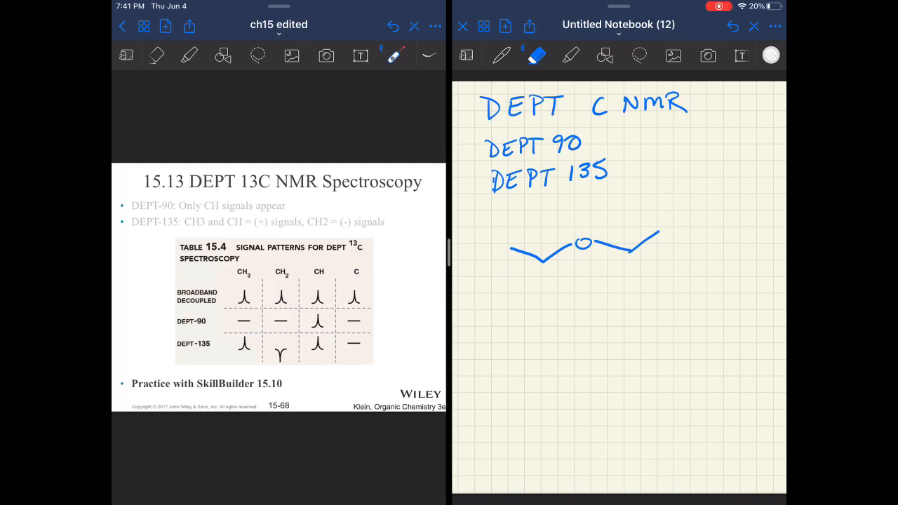
left_click(502, 56)
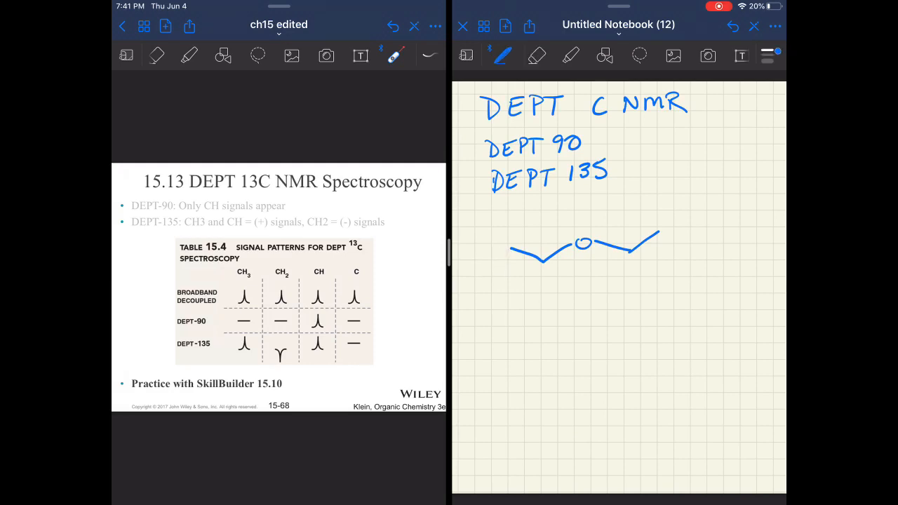
left_click_drag(635, 254, 632, 287)
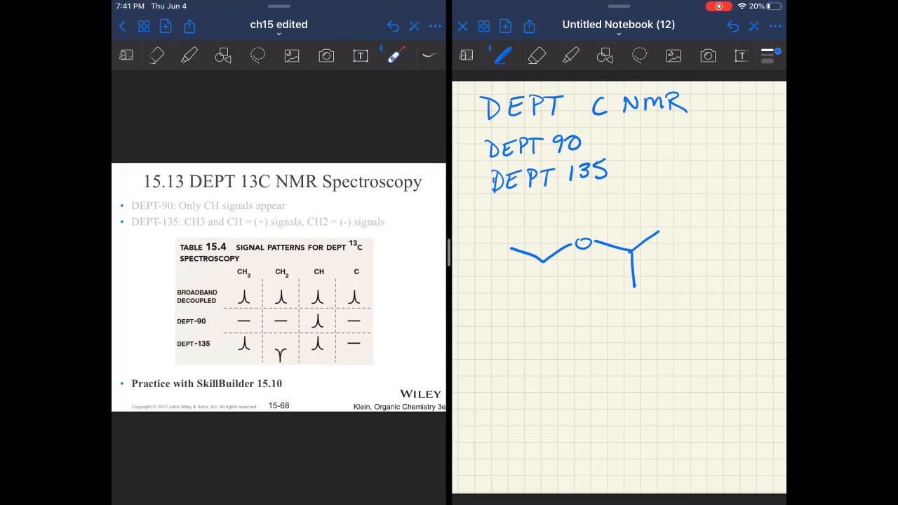
Sketch the second, smaller branched ether structure to the right.
left_click_drag(694, 244, 708, 232)
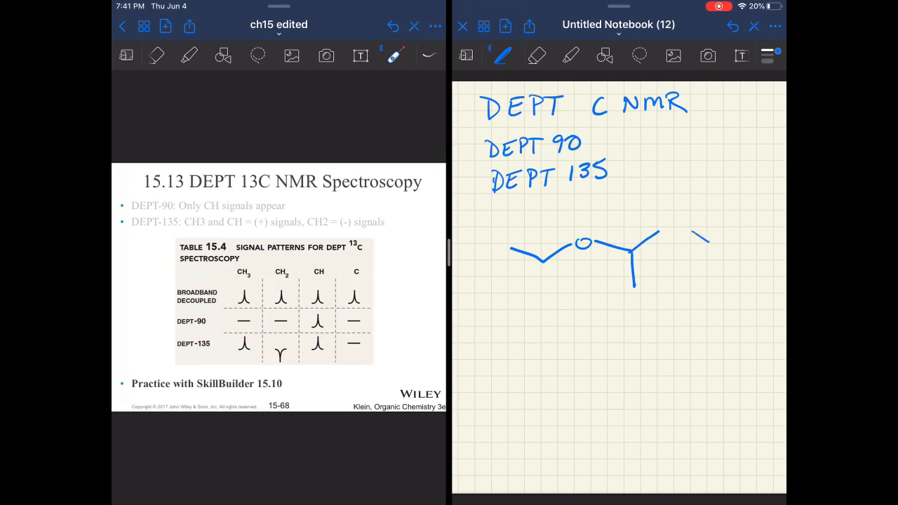
left_click_drag(687, 238, 779, 224)
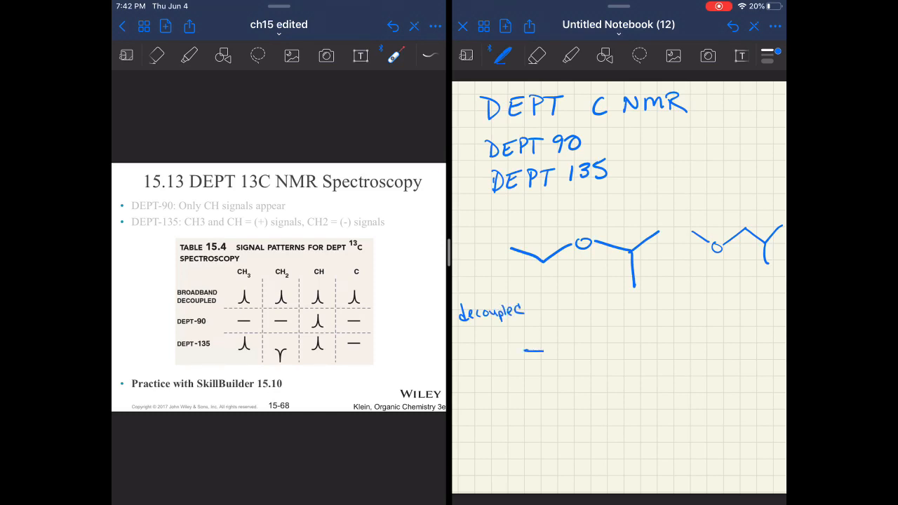
Draw two decoupled spectrum axes marked 100, 50 and 0.
left_click_drag(540, 353, 667, 343)
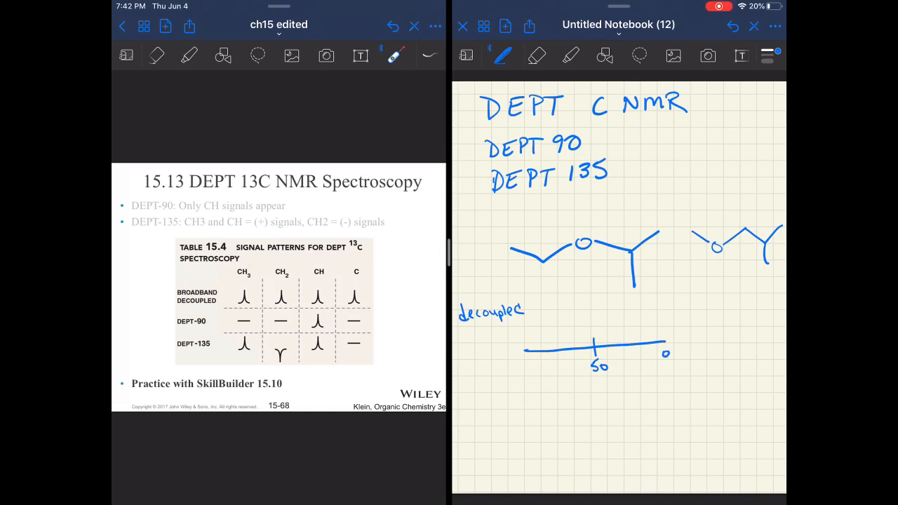
type("100")
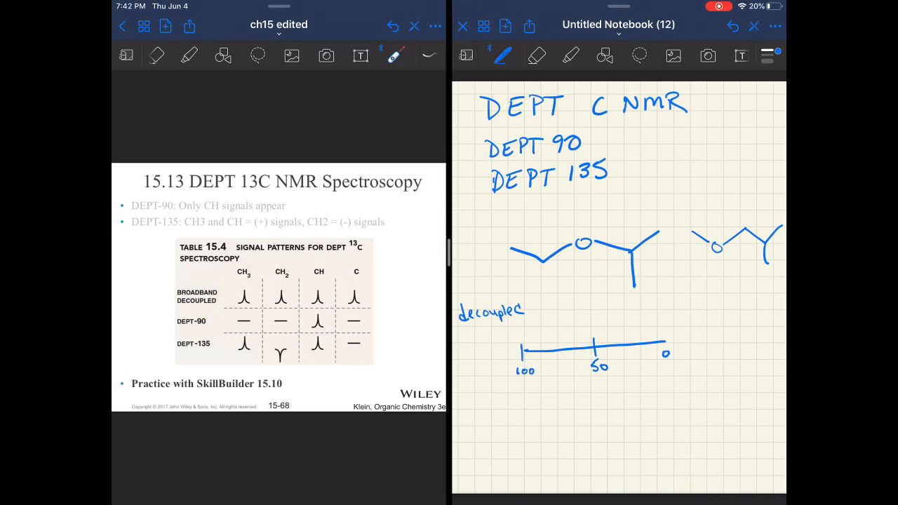
left_click_drag(708, 341, 786, 338)
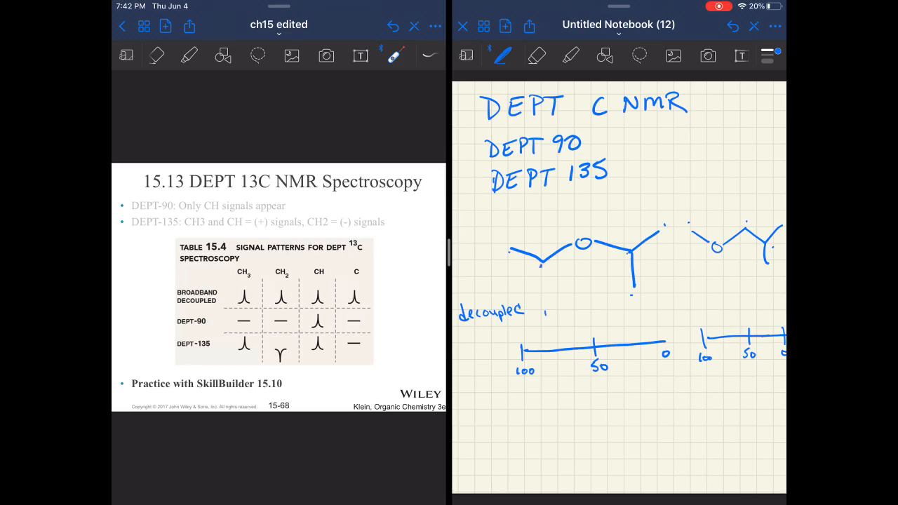
Add four peaks to each decoupled spectrum.
left_click_drag(548, 315, 568, 341)
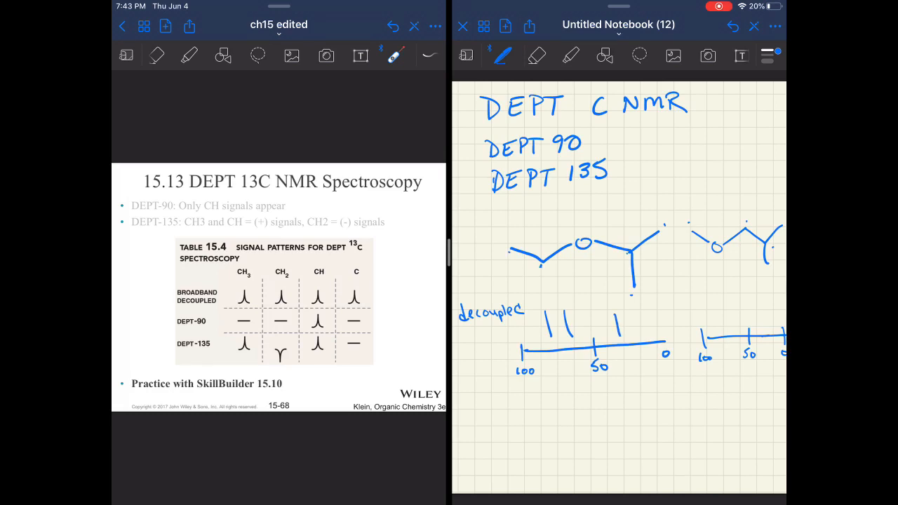
left_click_drag(630, 309, 631, 341)
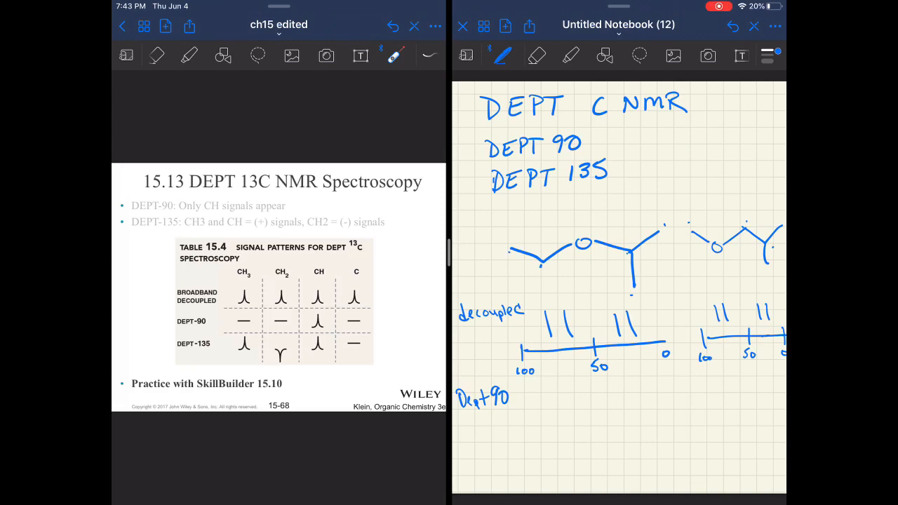
Draw the two DEPT 90 spectrum axes under the decoupled row.
left_click_drag(516, 418, 667, 409)
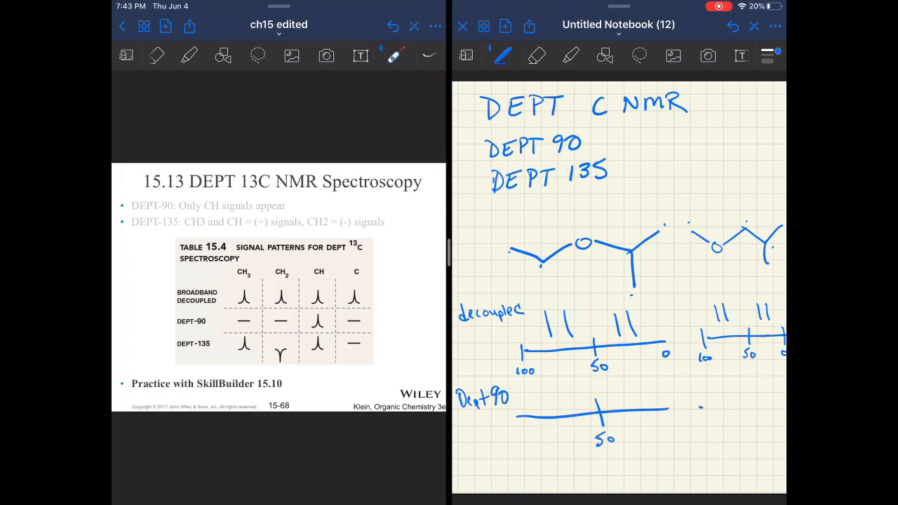
left_click_drag(690, 407, 785, 405)
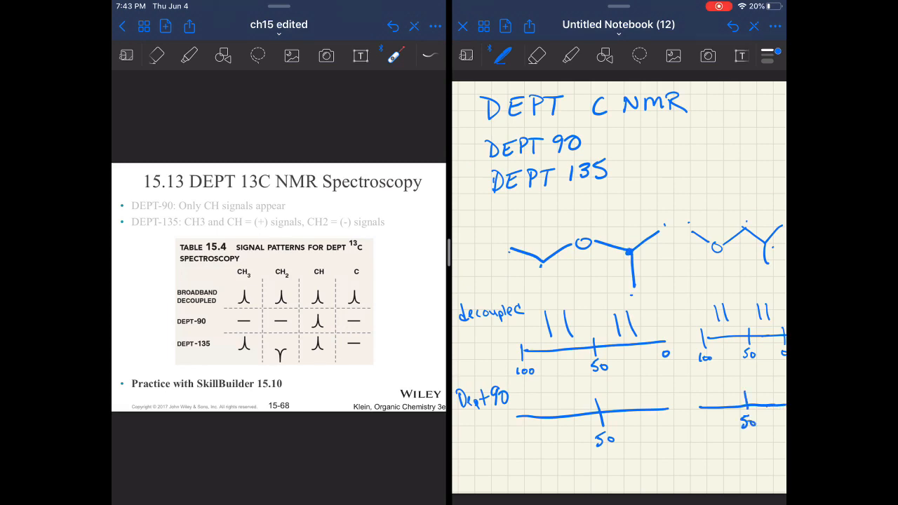
Mark H on the CH carbons, add the single CH peak, and label DEPT 135 below.
type("H")
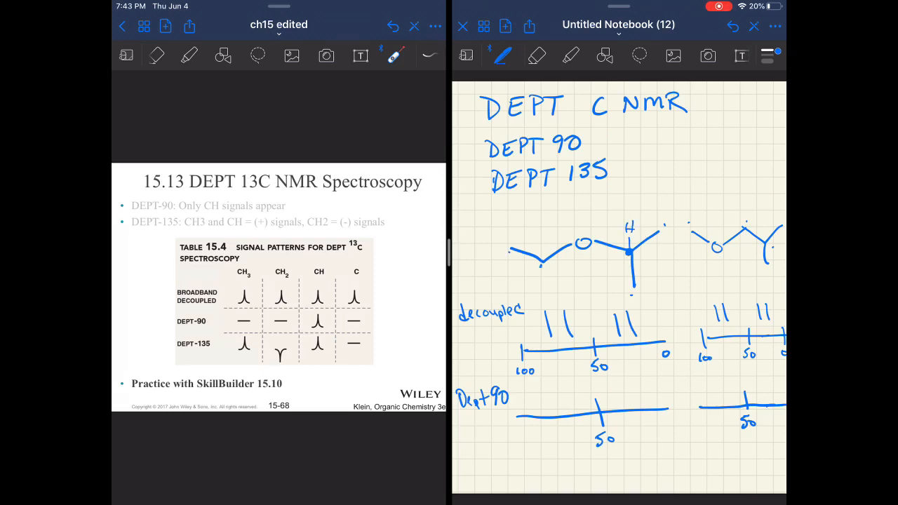
left_click_drag(565, 382, 562, 407)
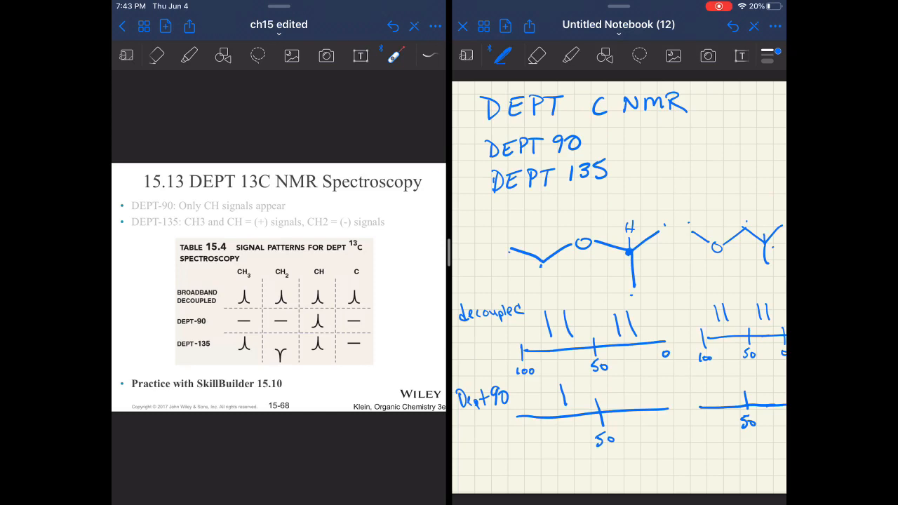
type("H")
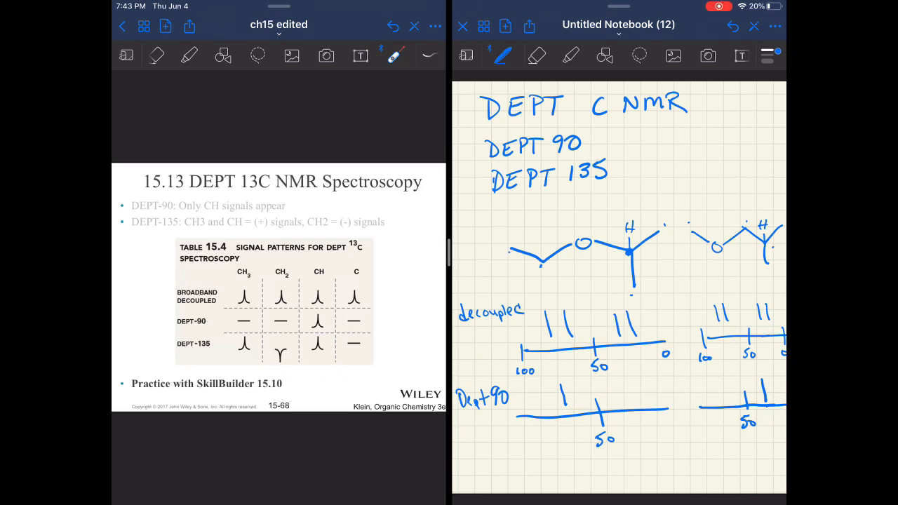
type("DEPT 135")
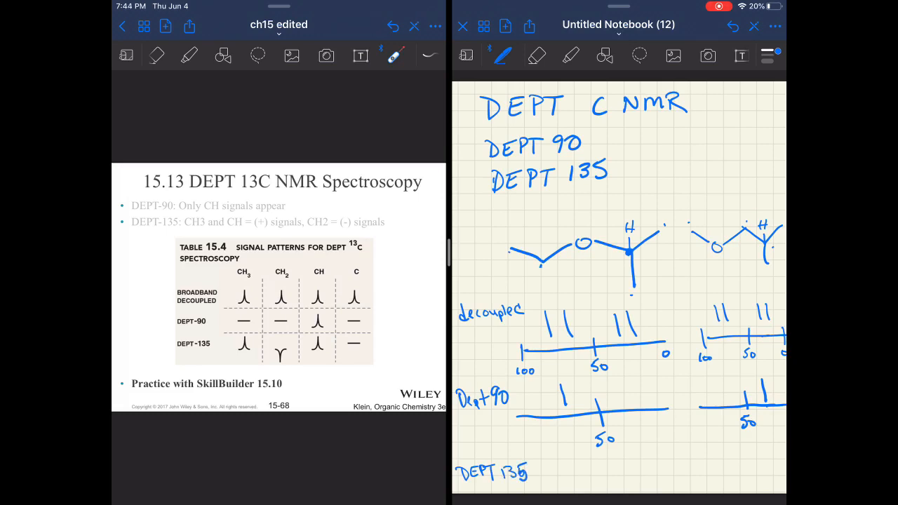
Draw the DEPT 135 axes with the 50 mark and sketch their peaks.
left_click_drag(540, 474, 659, 464)
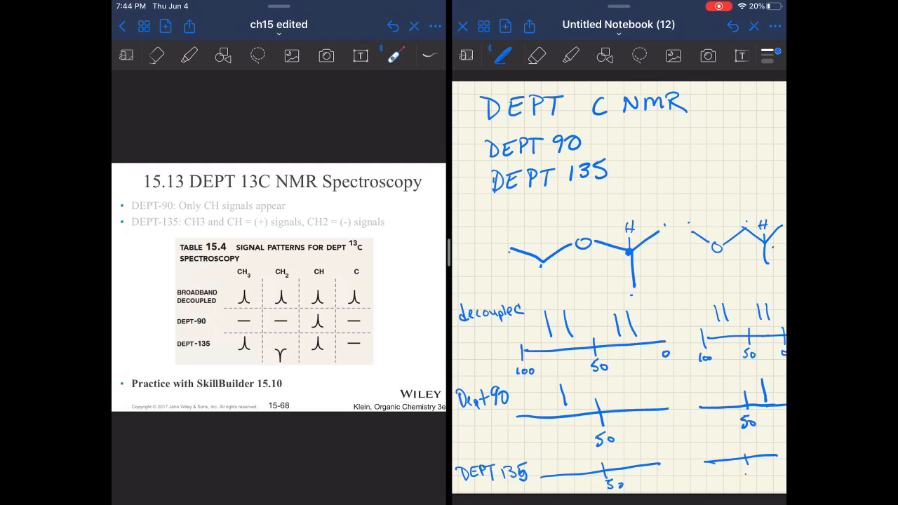
type("50")
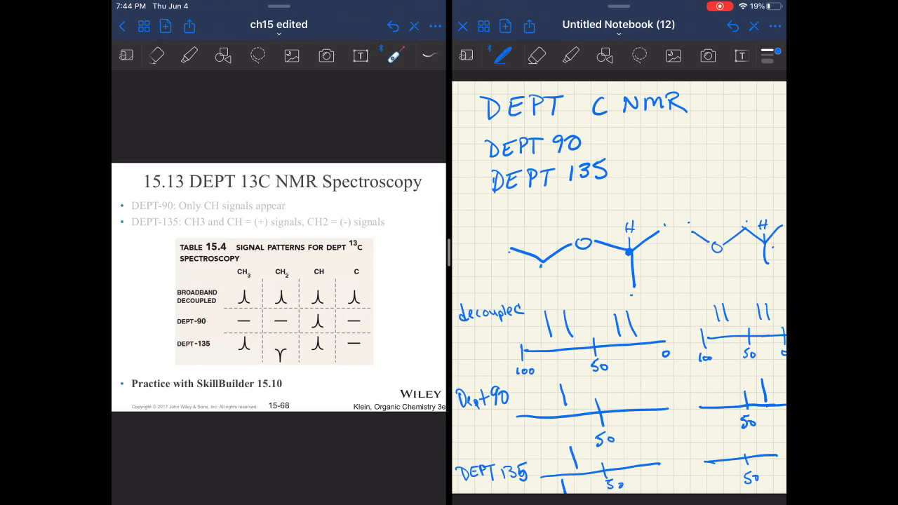
left_click_drag(498, 238, 674, 288)
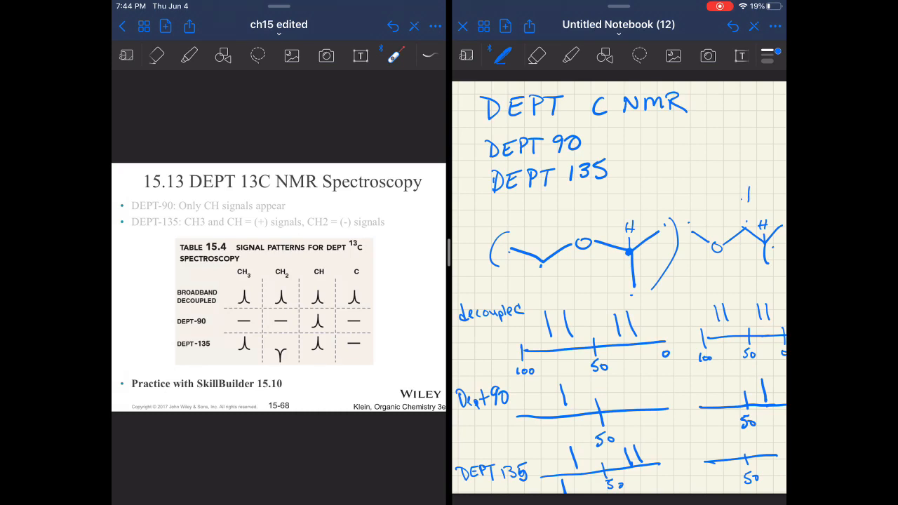
left_click_drag(743, 189, 746, 203)
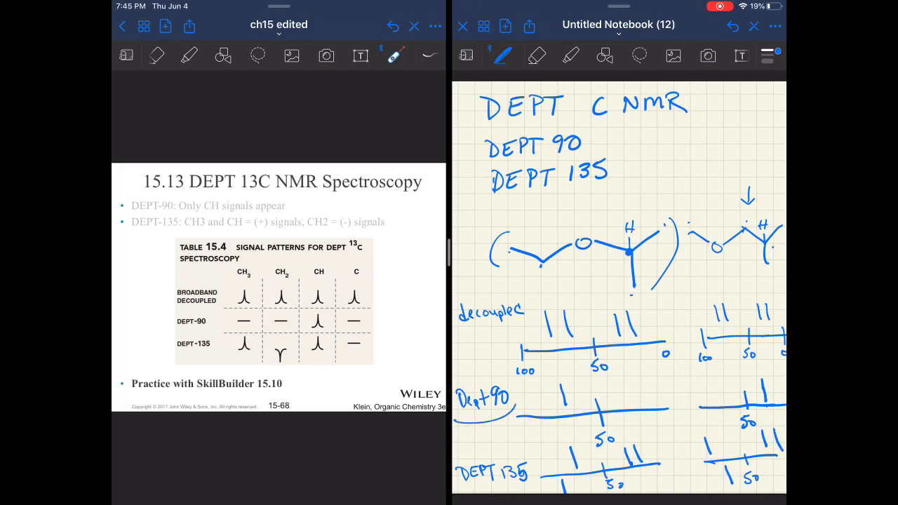
Turn past the last page to a fresh blank grid page.
left_click_drag(463, 390, 516, 413)
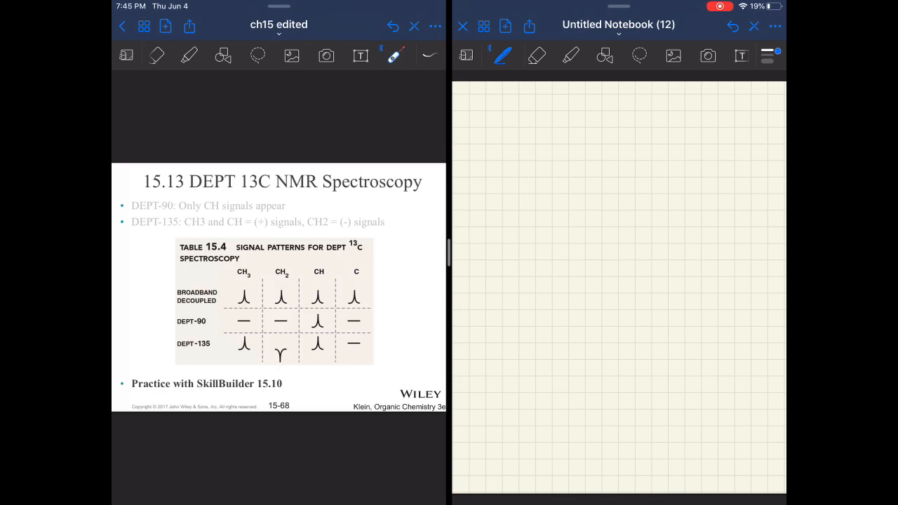
Write the heading 'NMR data' on the new page.
left_click_drag(516, 97, 516, 110)
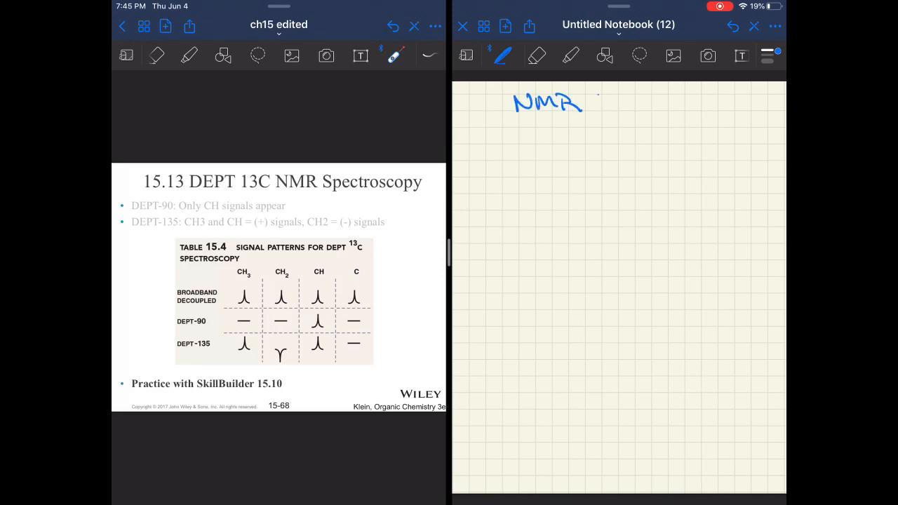
type("data")
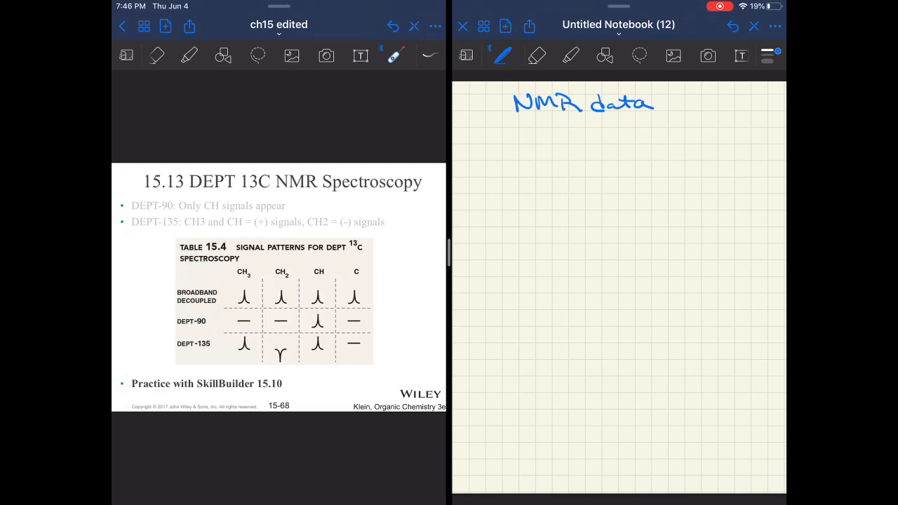
Write 'δ 13C NMR: #, #, #' and start the 'δ 1H NMR:' line.
left_click_drag(491, 129, 498, 161)
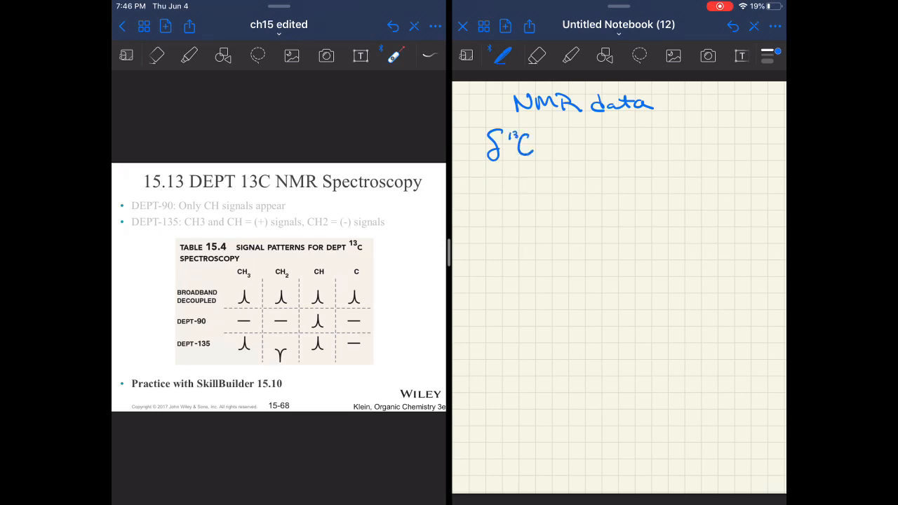
type("N")
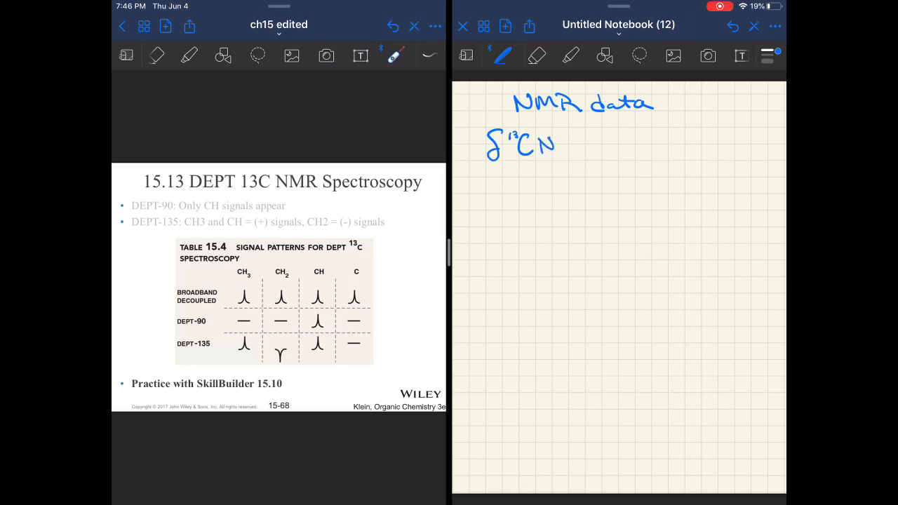
type("NMR:")
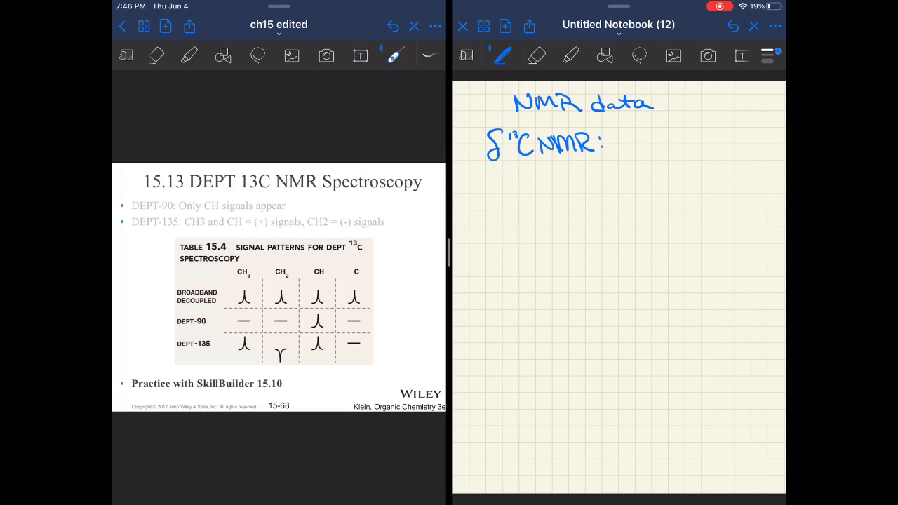
type("#, l")
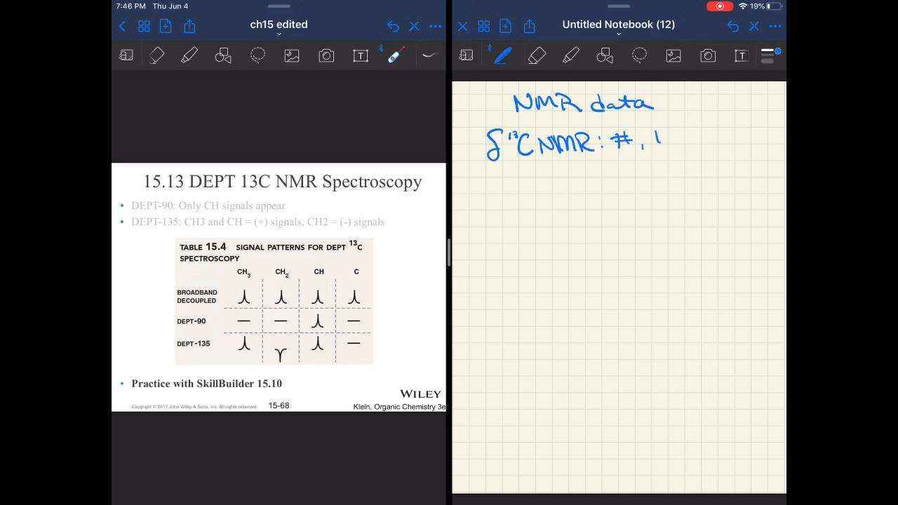
type("#, #")
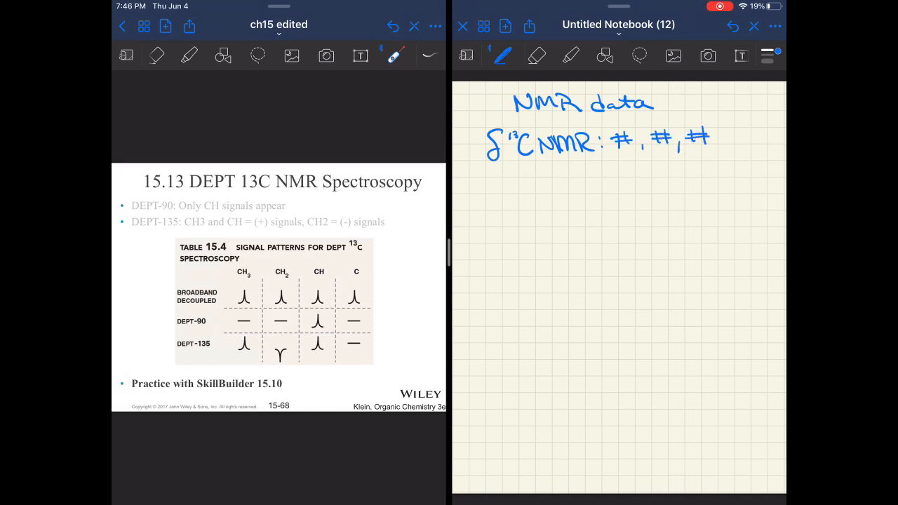
left_click_drag(718, 143, 741, 137)
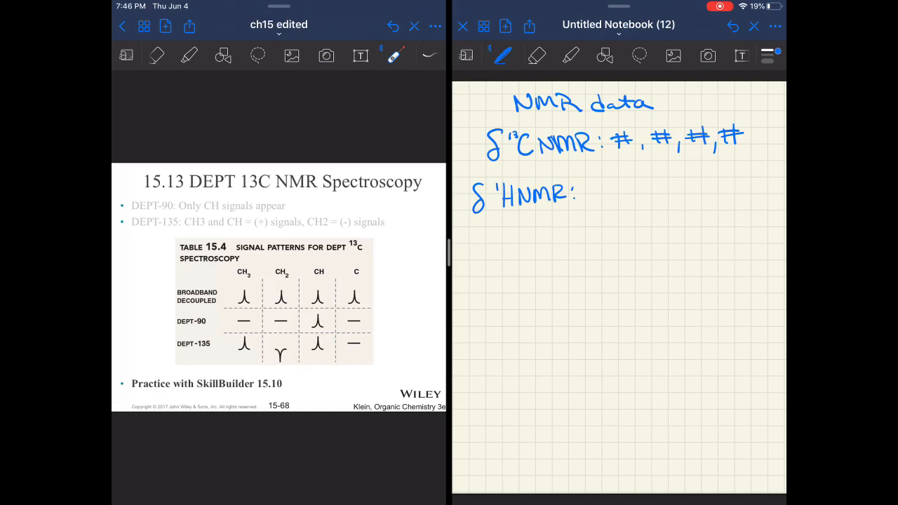
Write the 7.2 (5H, m) peak after δ 1H NMR.
left_click_drag(581, 181, 598, 199)
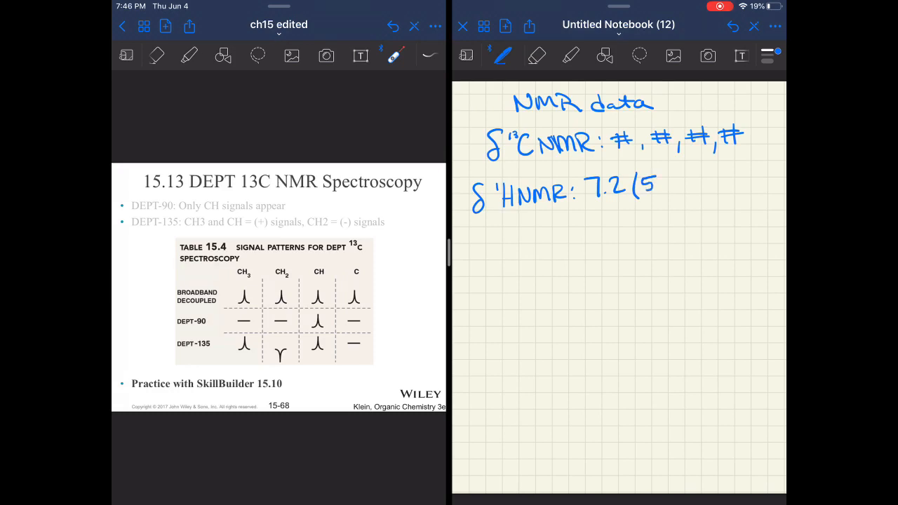
type("H,")
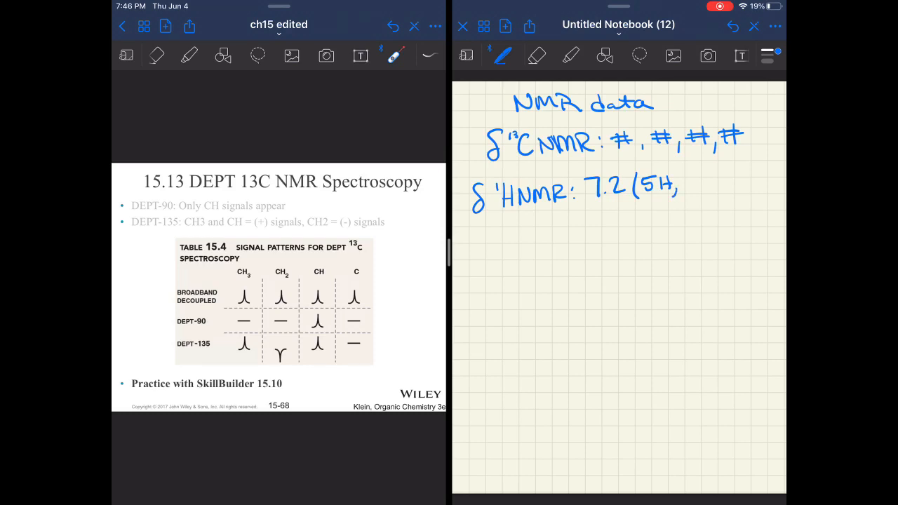
type("m)")
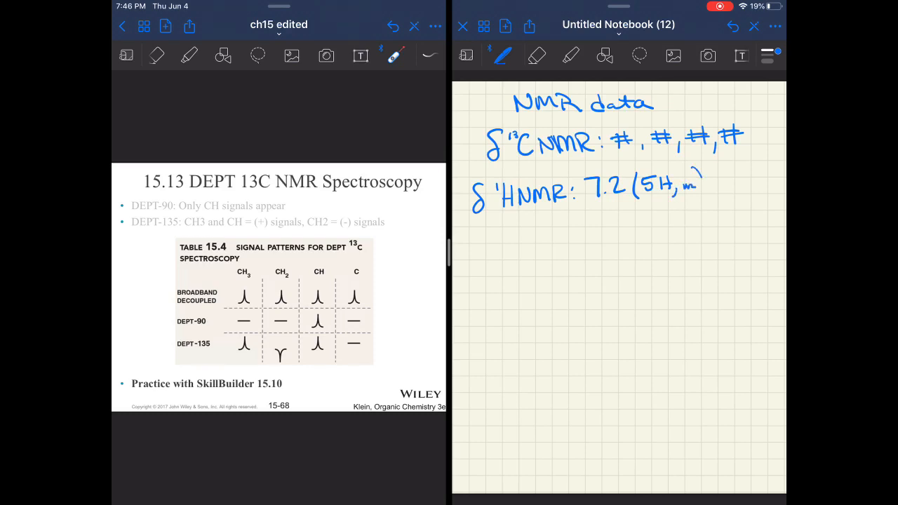
left_click_drag(694, 179, 701, 204)
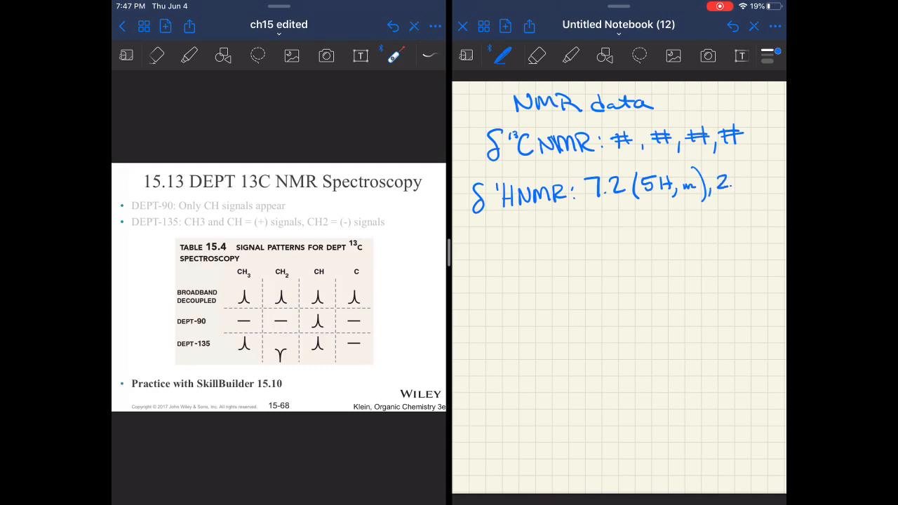
Add the 2.0 (1H) peak entry on the next line.
type("0")
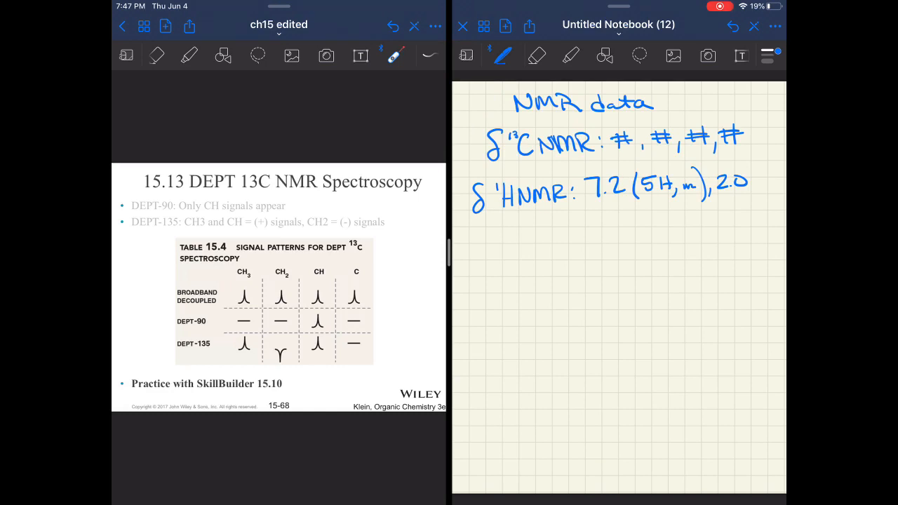
left_click_drag(586, 211, 581, 238)
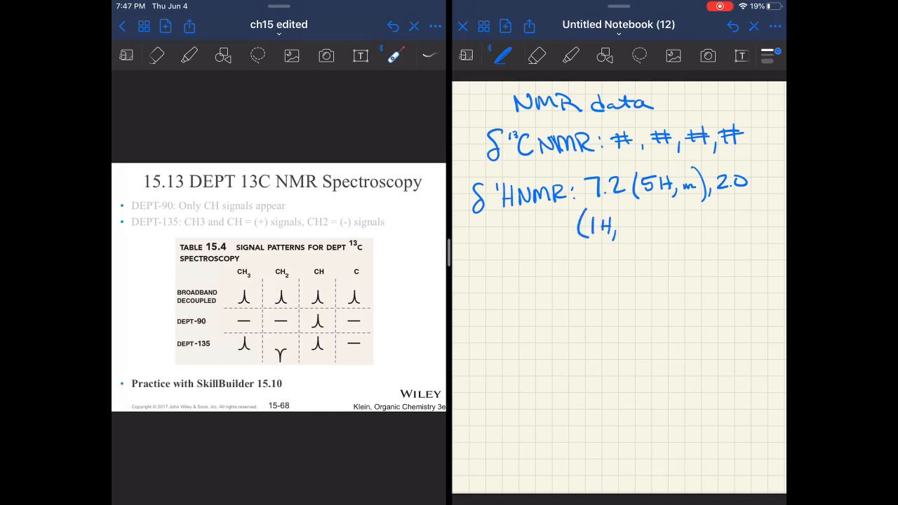
left_click_drag(617, 224, 631, 227)
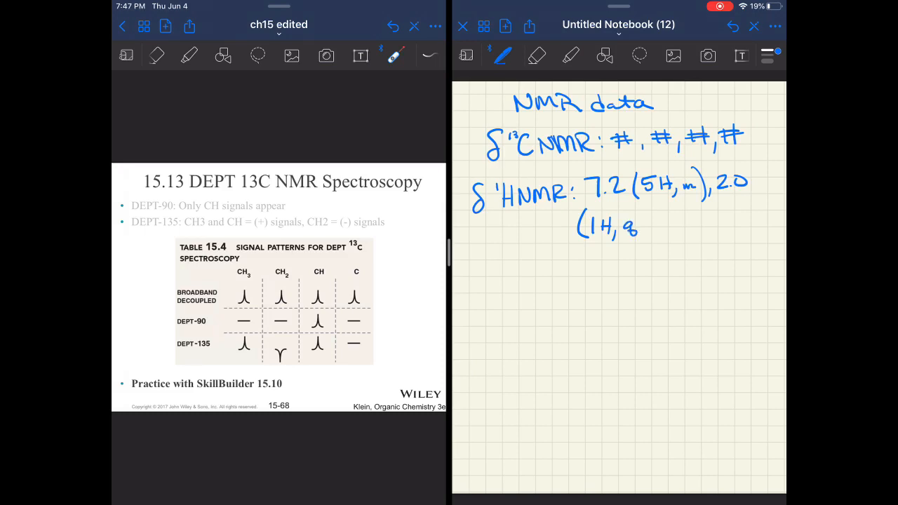
type("),")
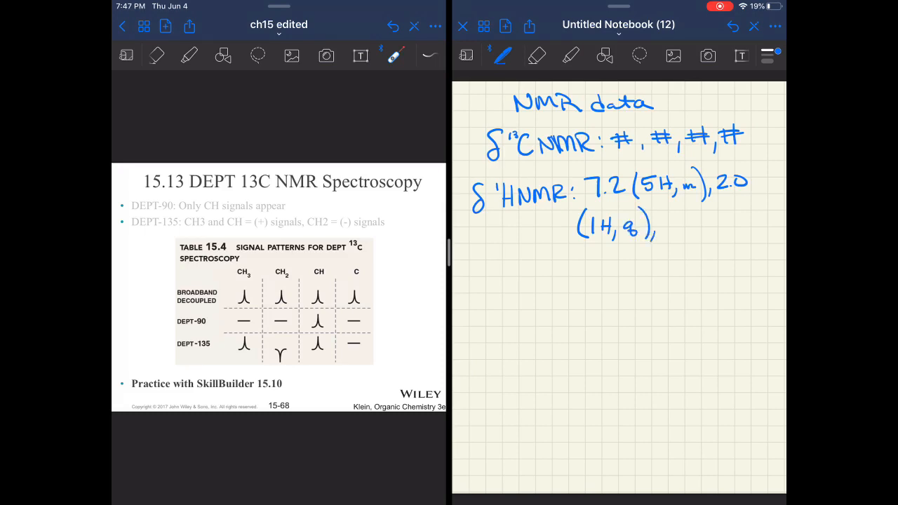
Begin the 1.2 entry, undoing the miswritten 3H and writing (6H,.
type("1.?")
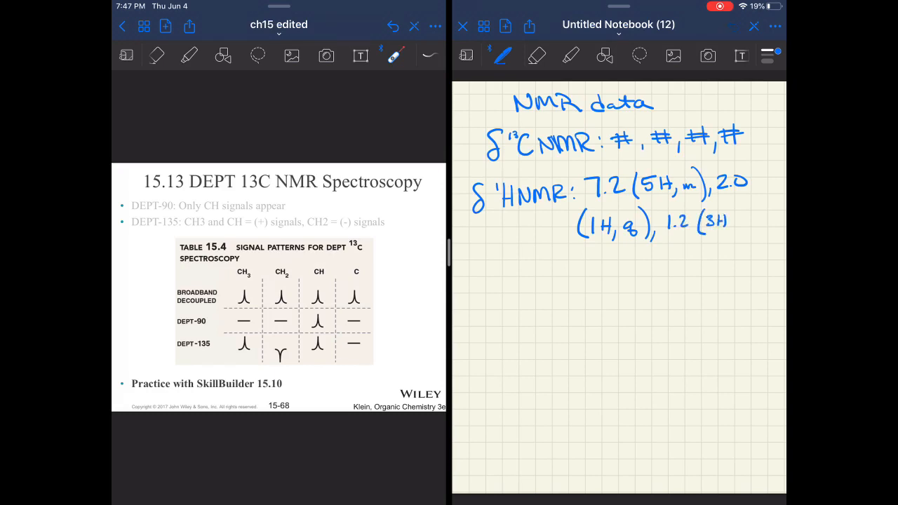
left_click(754, 25)
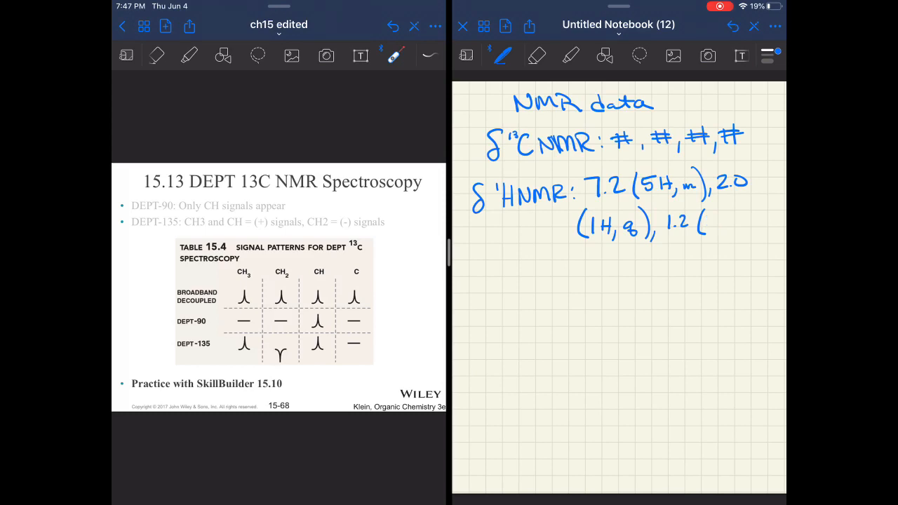
type("(6H, d")
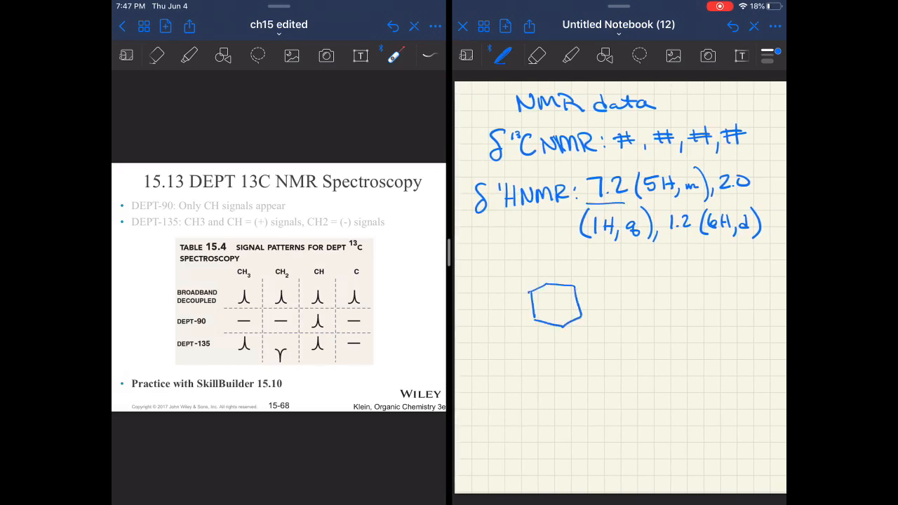
Sketch a benzene ring with hydrogens below the 1H line, then erase it.
left_click_drag(535, 297, 564, 309)
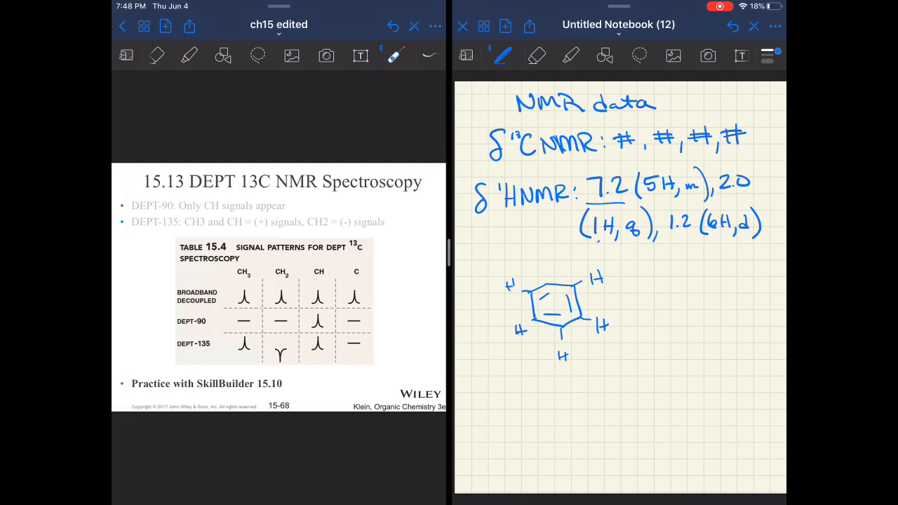
left_click(536, 57)
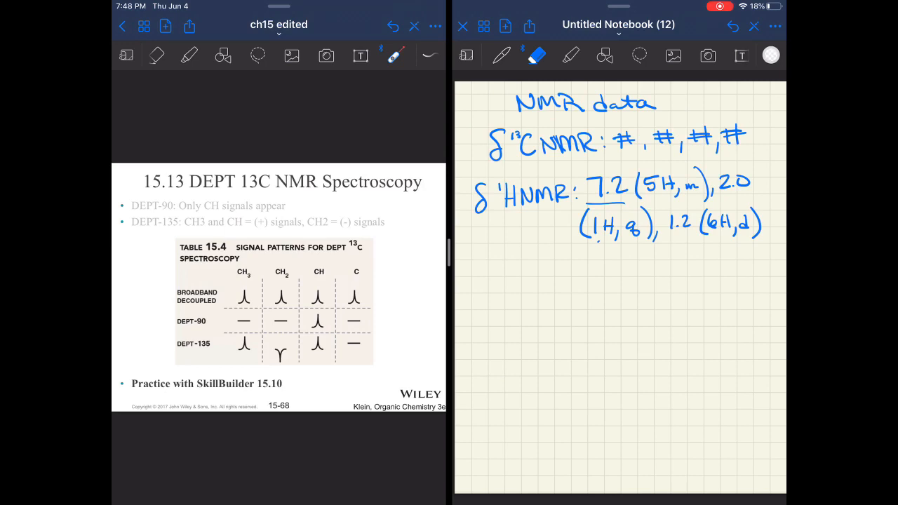
Write a 13C line reading 65 (q) with an arrow to an underlined CH3.
left_click(502, 56)
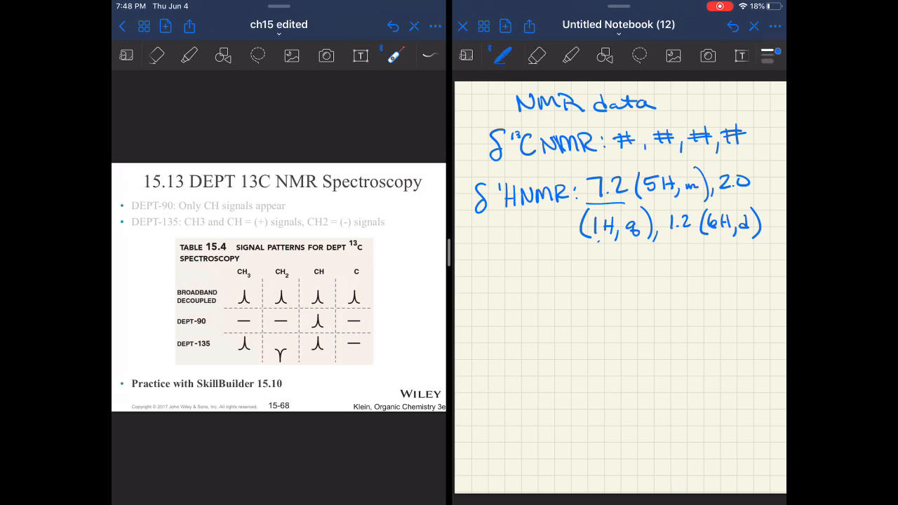
left_click_drag(483, 278, 477, 306)
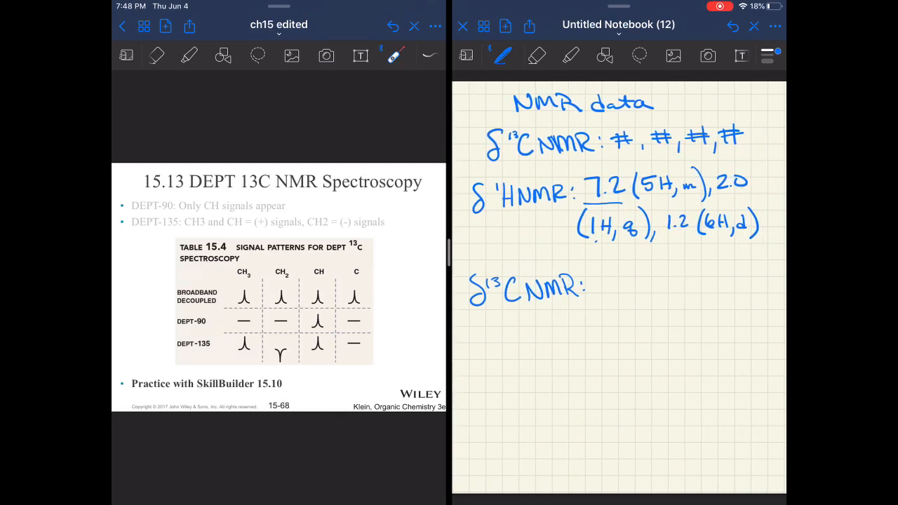
type("65")
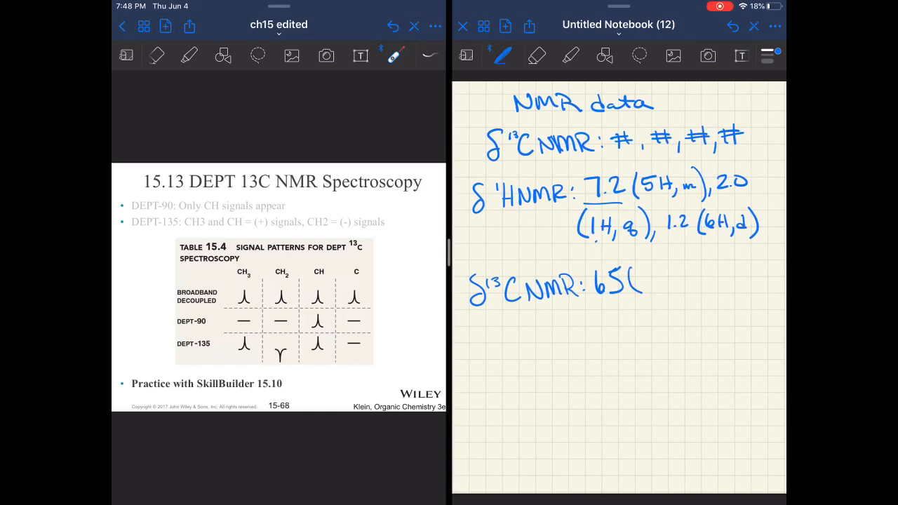
type("(q)")
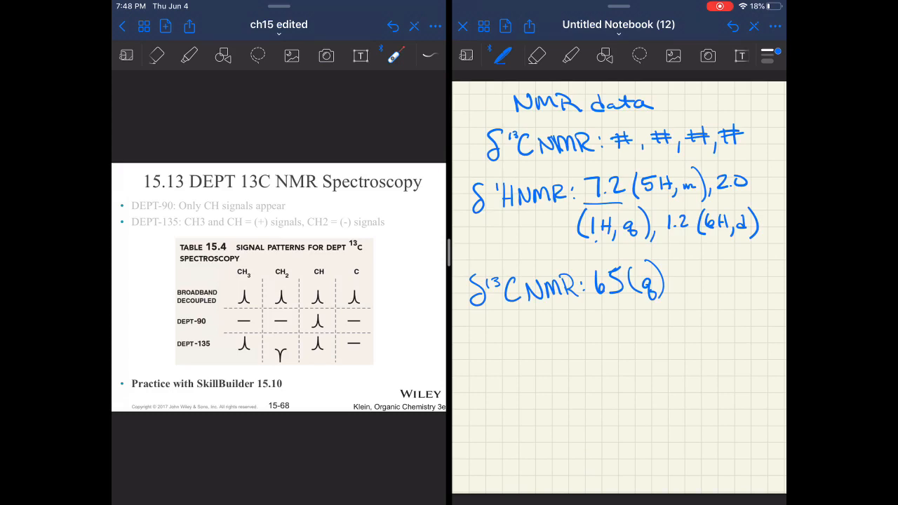
left_click_drag(615, 322, 616, 306)
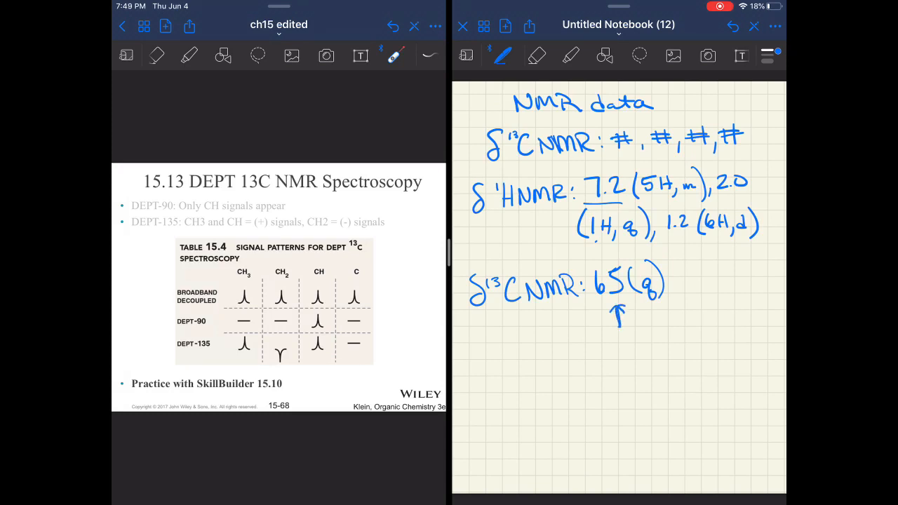
left_click_drag(617, 323, 634, 301)
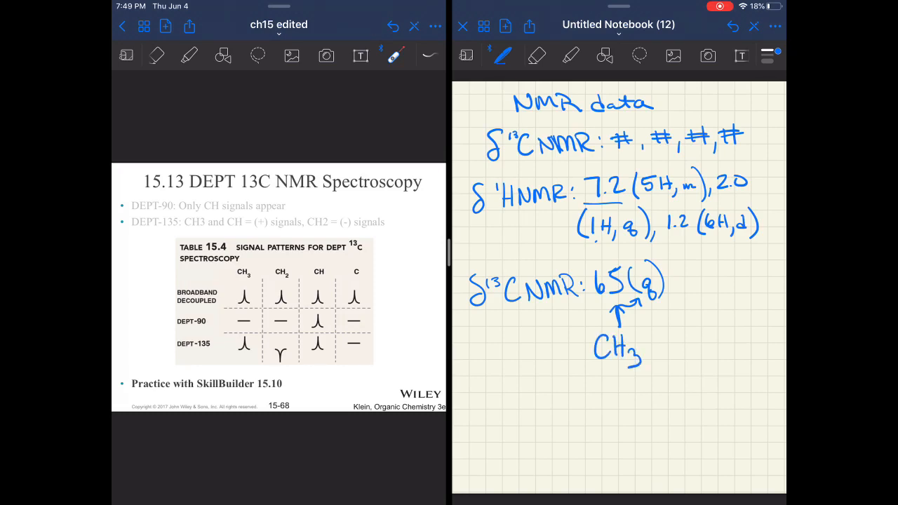
left_click_drag(600, 378, 639, 376)
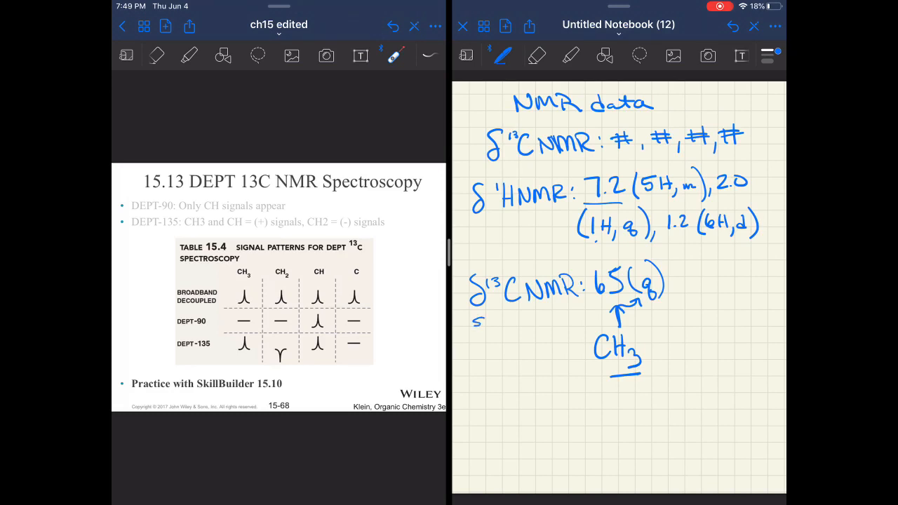
Start splitting info notes: q - CH3, t - CH2, d = CH.
type("splitting info")
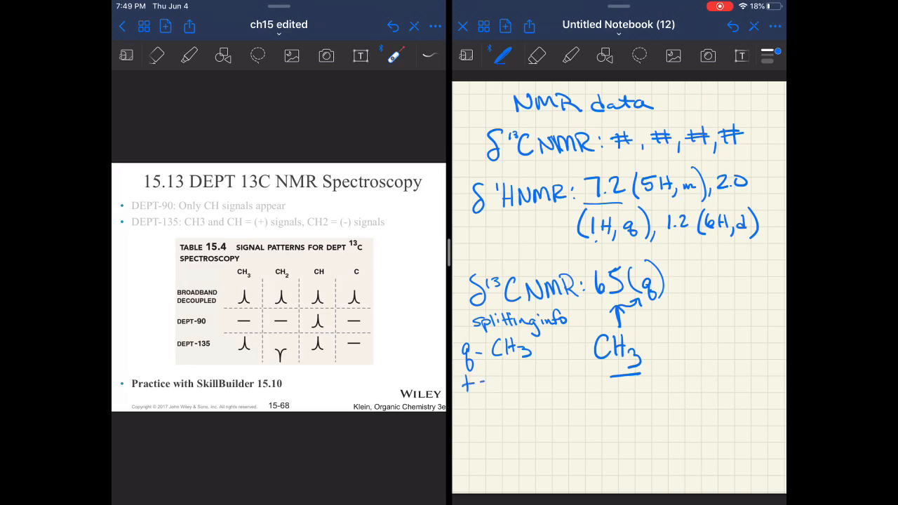
type("CH2")
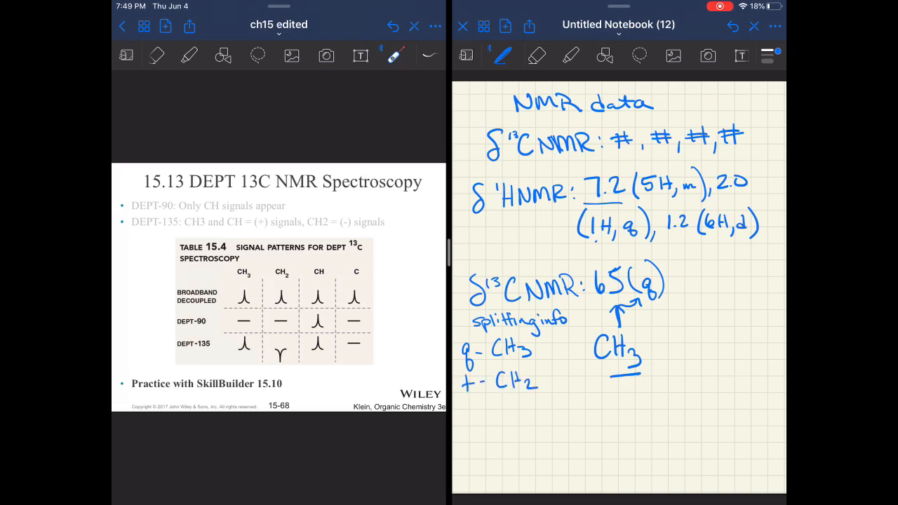
left_click_drag(472, 400, 471, 414)
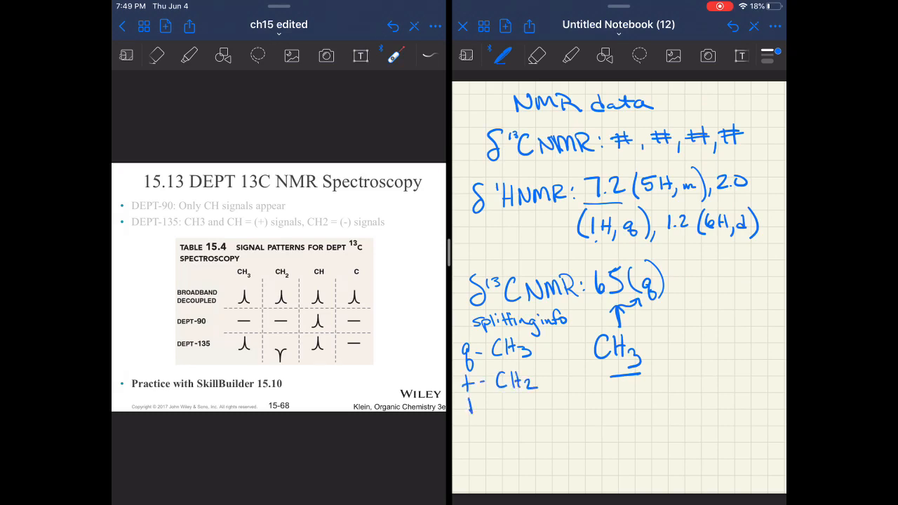
type("d = CH")
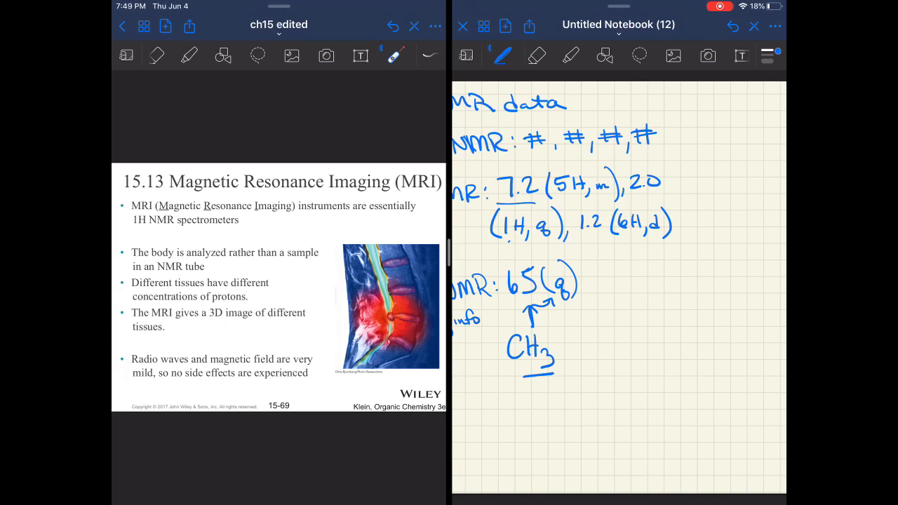
Divide off a new column with a vertical line and draw a benzene ring at its top.
scroll("down", 3)
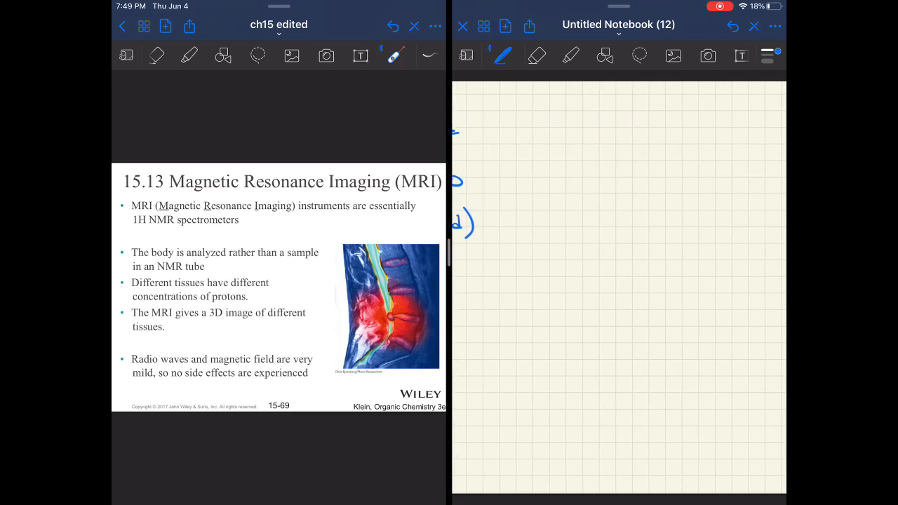
left_click_drag(484, 129, 512, 474)
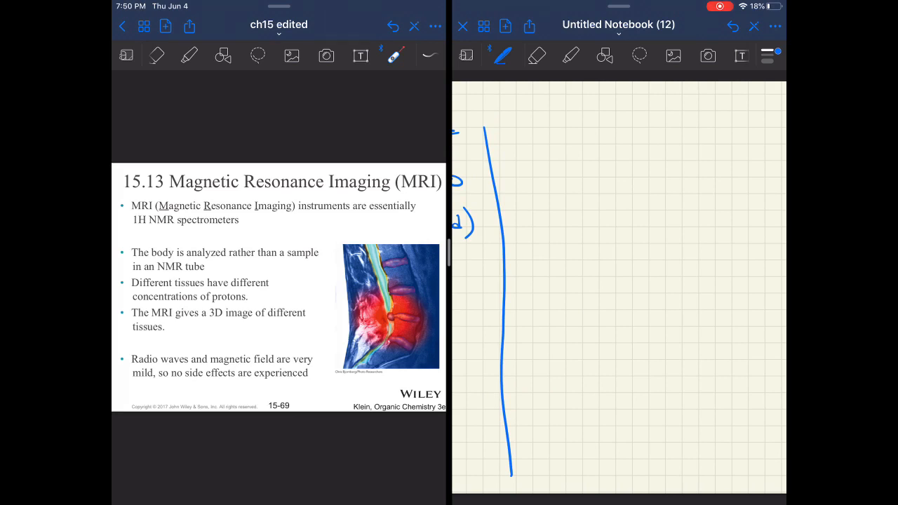
left_click_drag(561, 148, 610, 115)
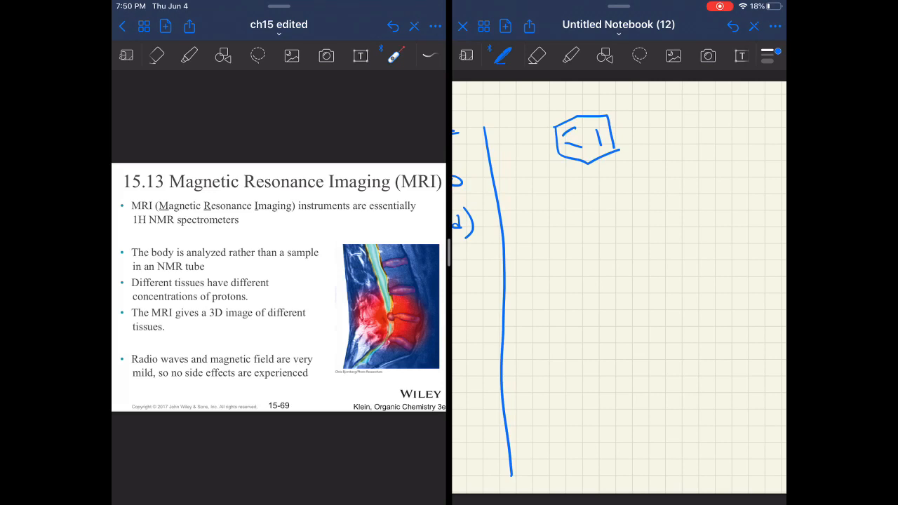
Note 'mono sub. integration = 5, ~7-8' and draw a disubstituted ring with X and Y.
left_click_drag(634, 115, 712, 115)
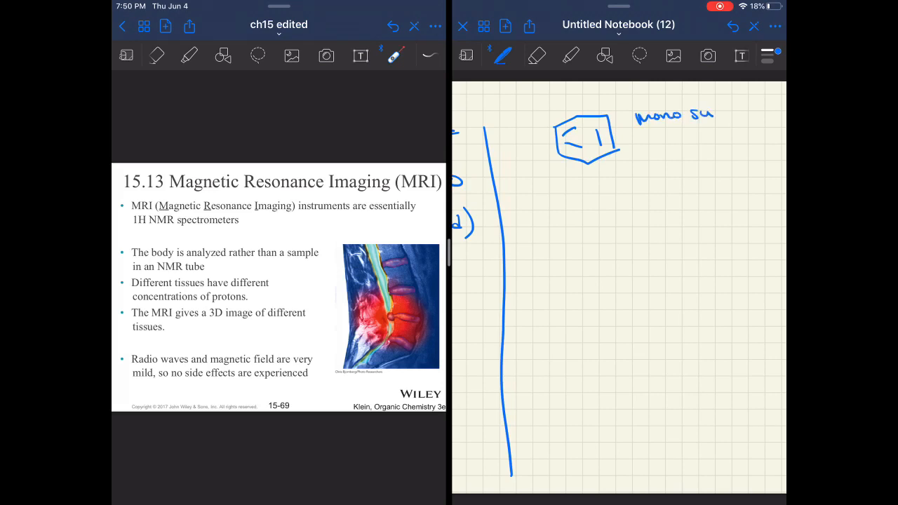
type("sub.")
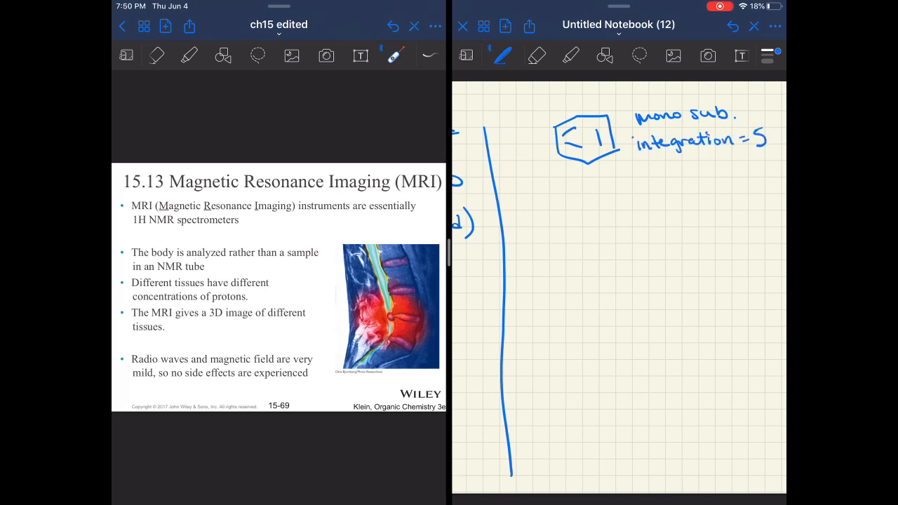
left_click_drag(656, 165, 685, 163)
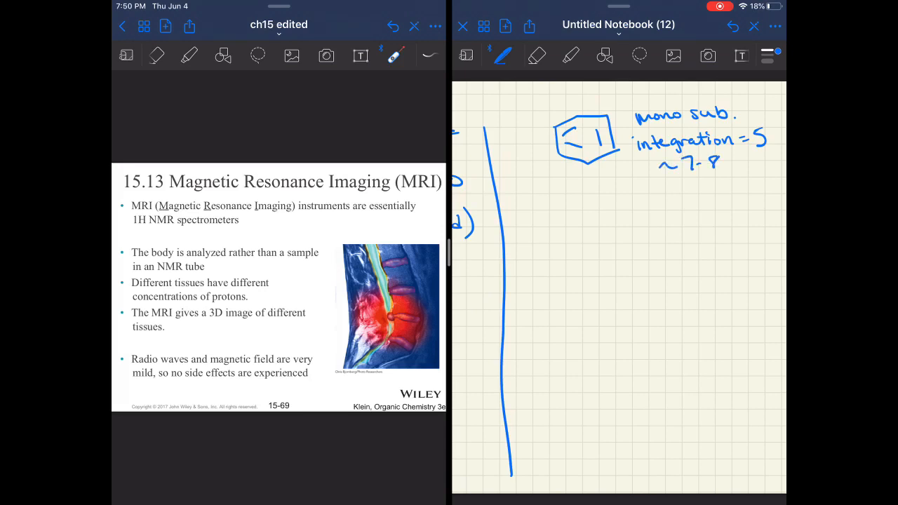
left_click_drag(558, 221, 625, 246)
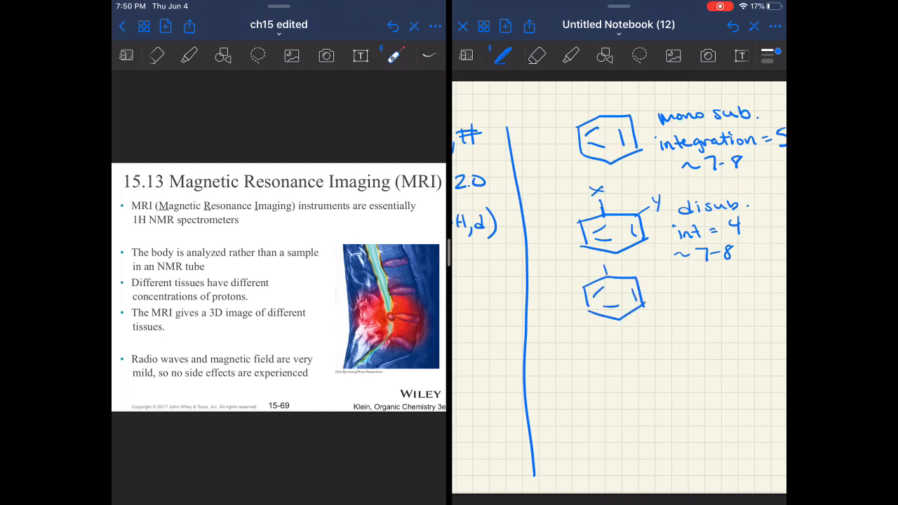
Add X and Y to the second ring, brace both disubstituted rings and label them 'multiplet'.
left_click_drag(596, 263, 671, 316)
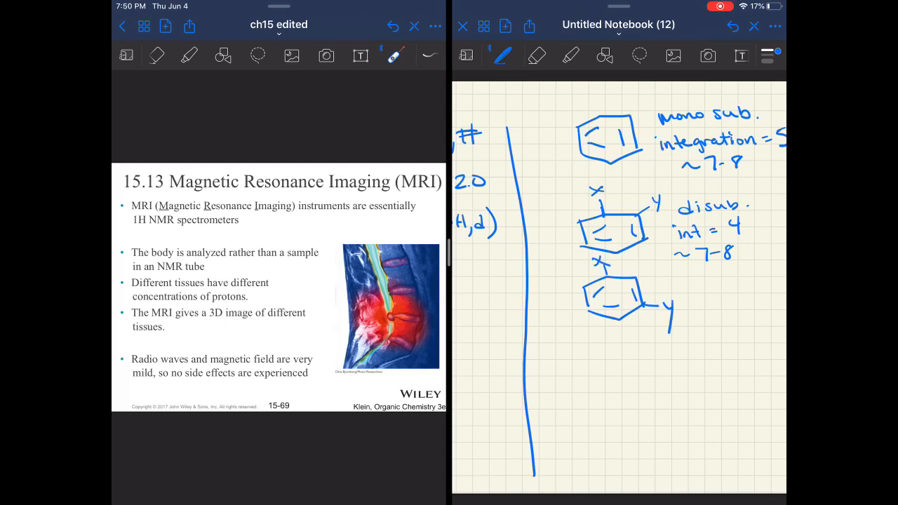
left_click_drag(573, 199, 592, 311)
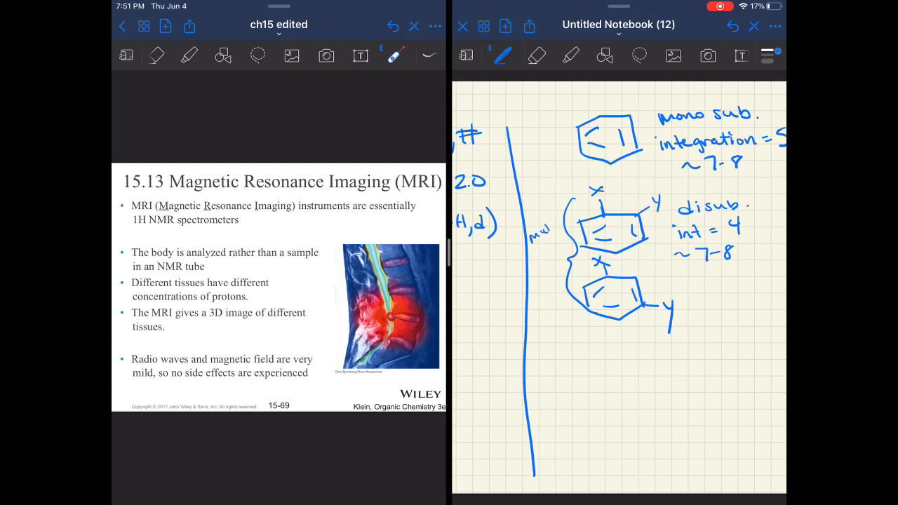
type("multiplets")
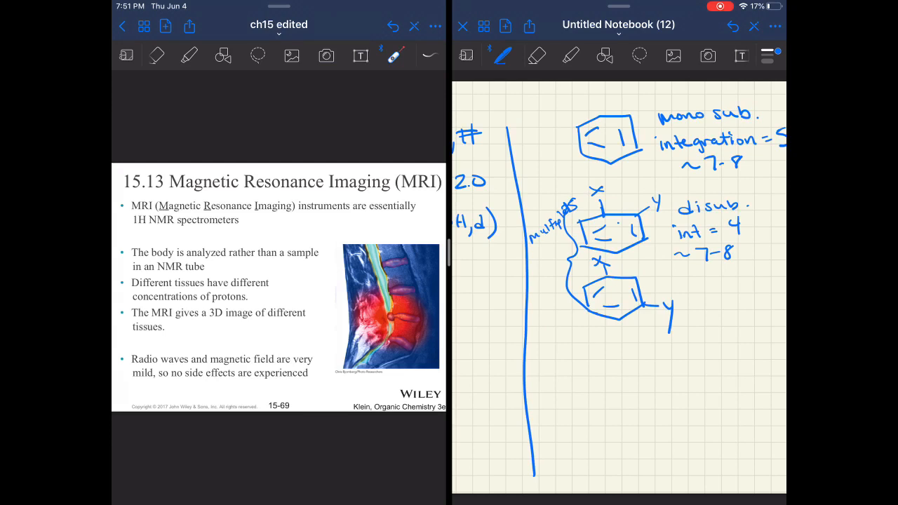
Draw a third benzene ring with X and Y on opposite (para) positions.
left_click_drag(600, 406, 652, 367)
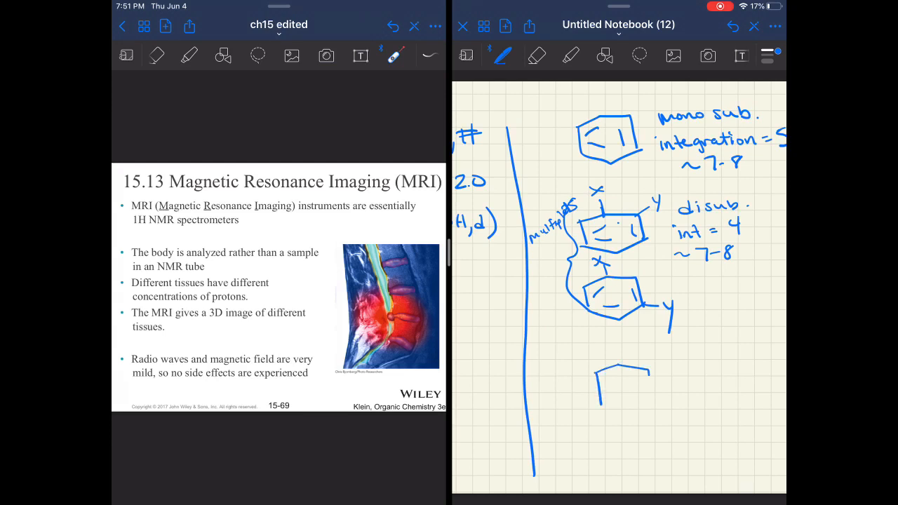
left_click_drag(603, 364, 646, 407)
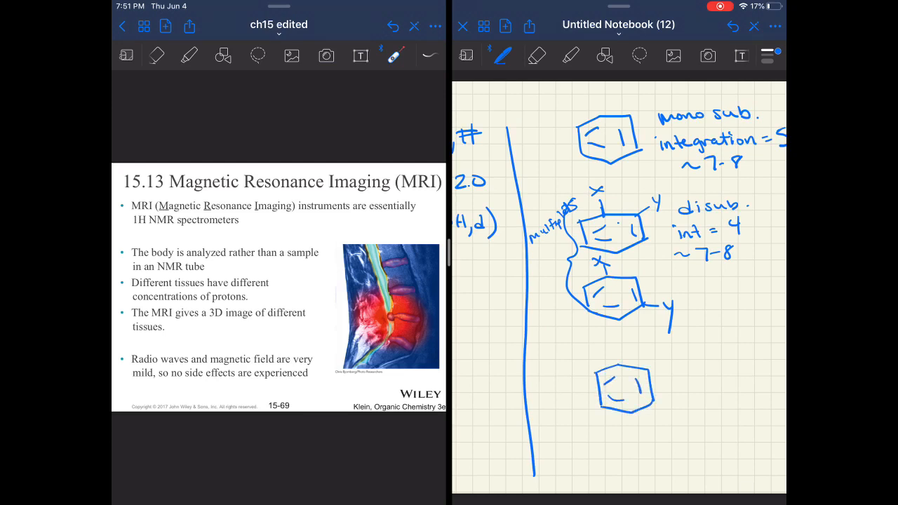
left_click_drag(611, 344, 634, 438)
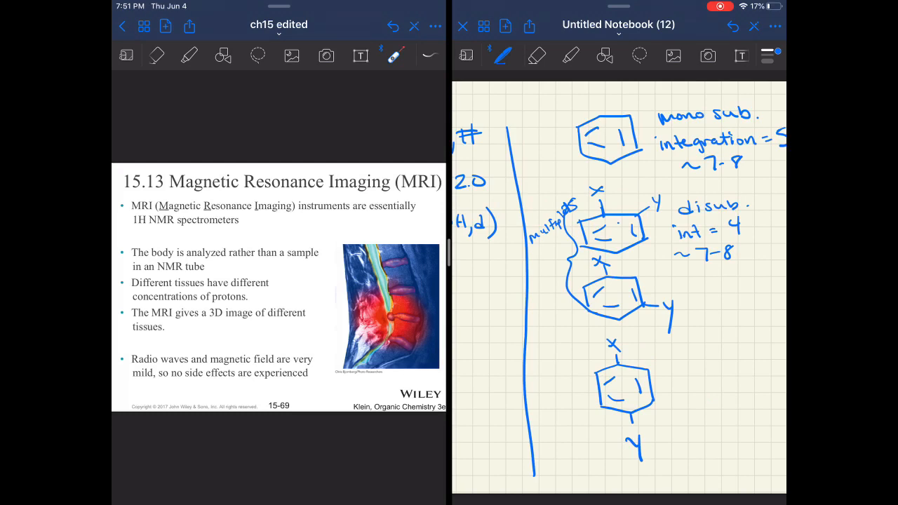
Note 'int = 4 (2og)' beside the para ring and add parallel marks below it.
type("int = 4")
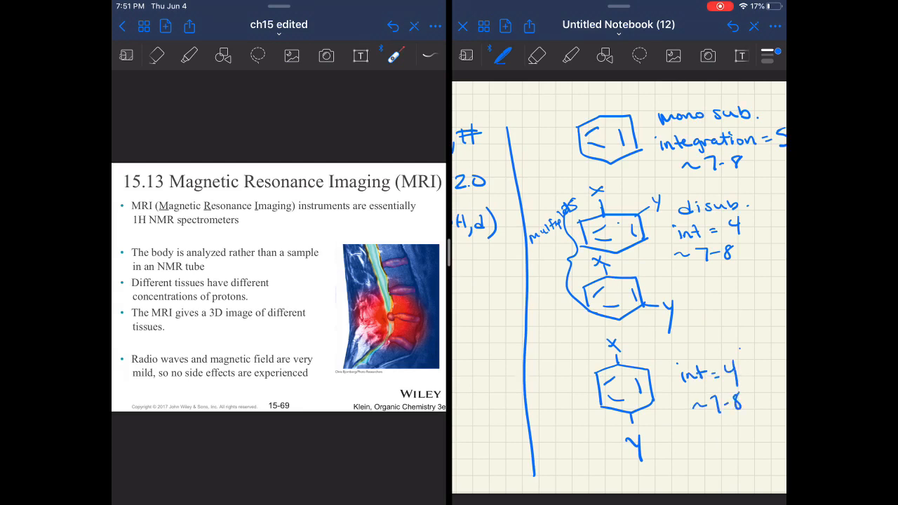
type("(2og)")
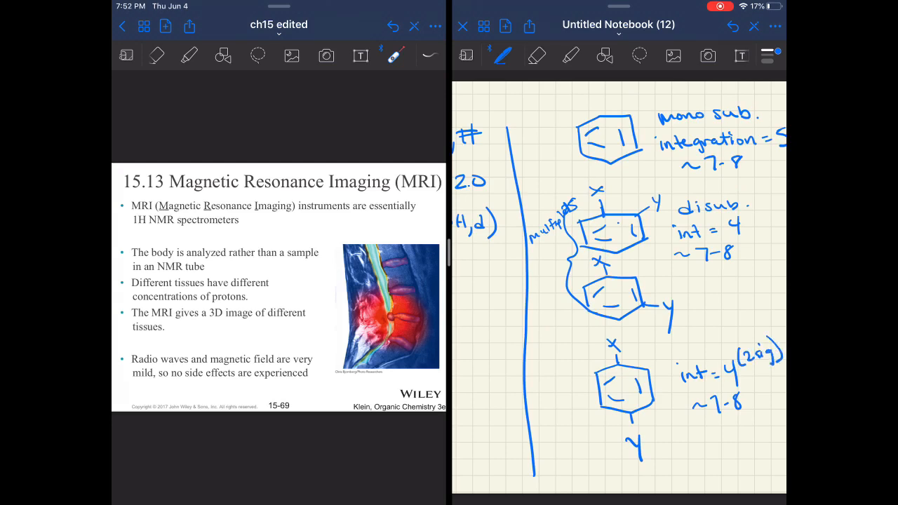
left_click_drag(676, 442, 666, 484)
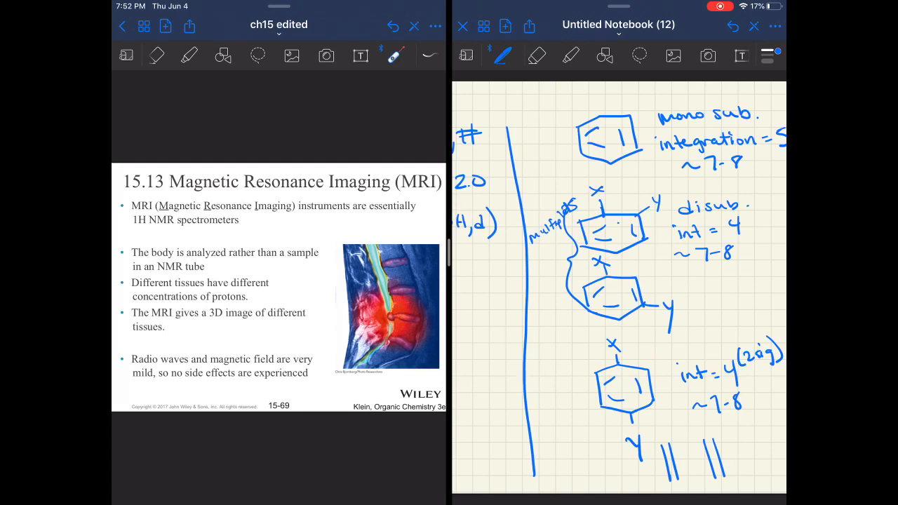
Label the para ring's hydrogens Ha and Hb.
left_click(573, 364)
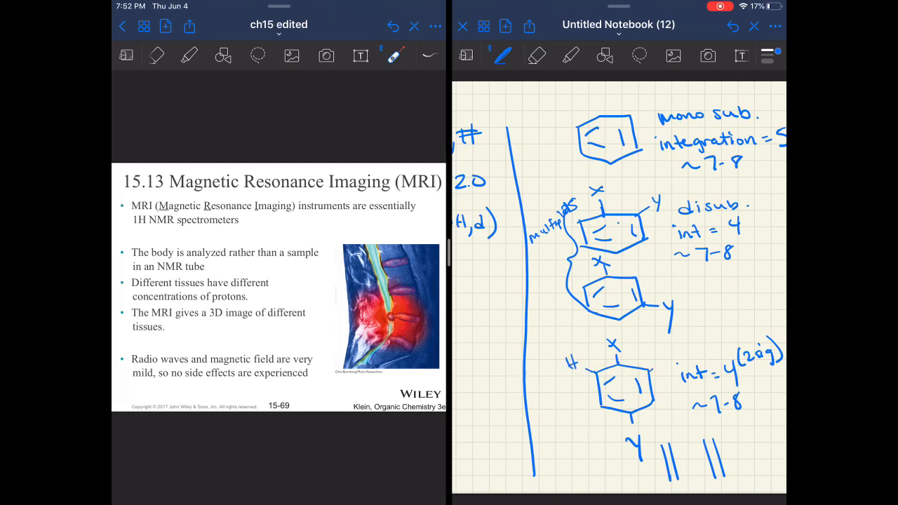
type("Ha")
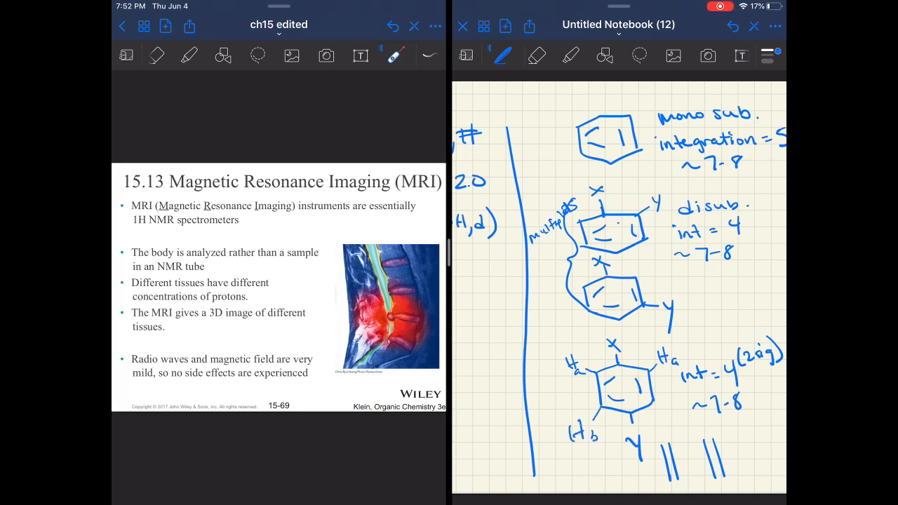
type("Hb")
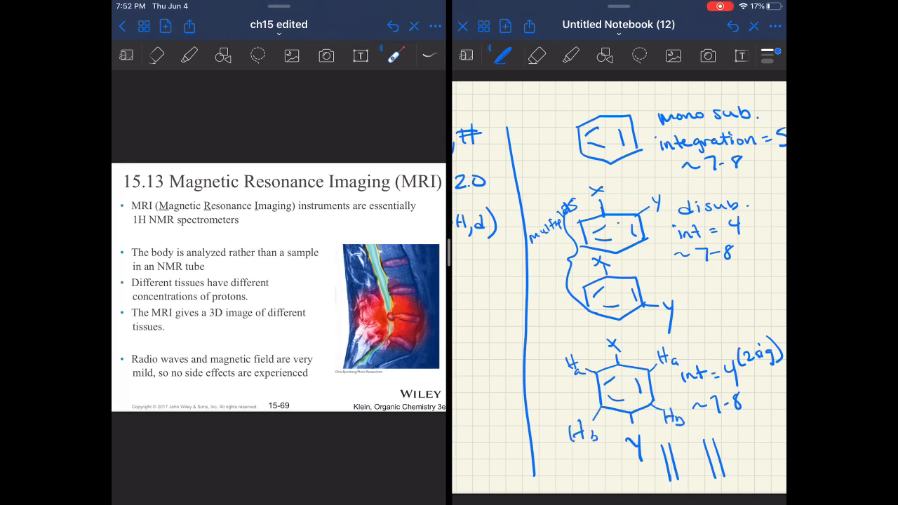